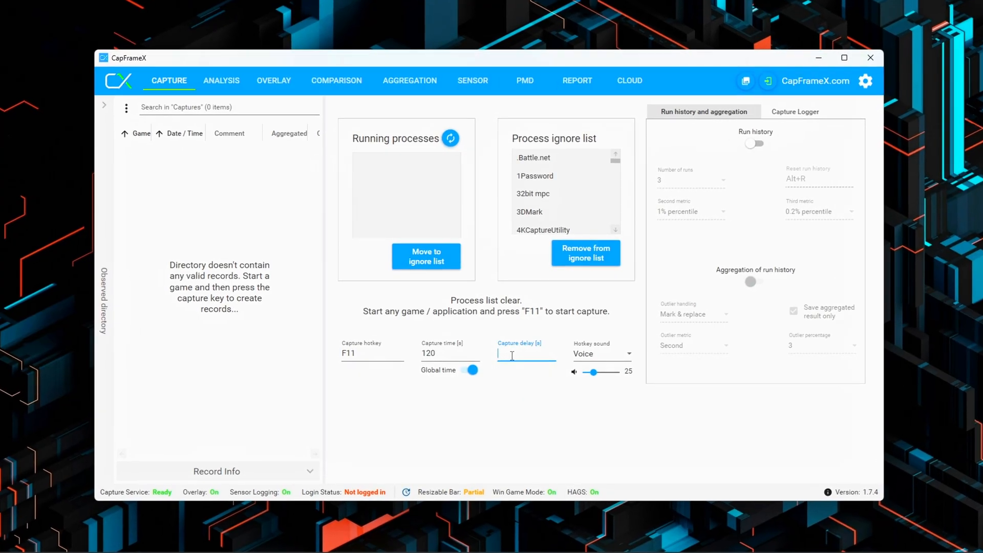
# Step: Enter 5 as the capture delay in seconds on the Capture tab
pyautogui.write('5')
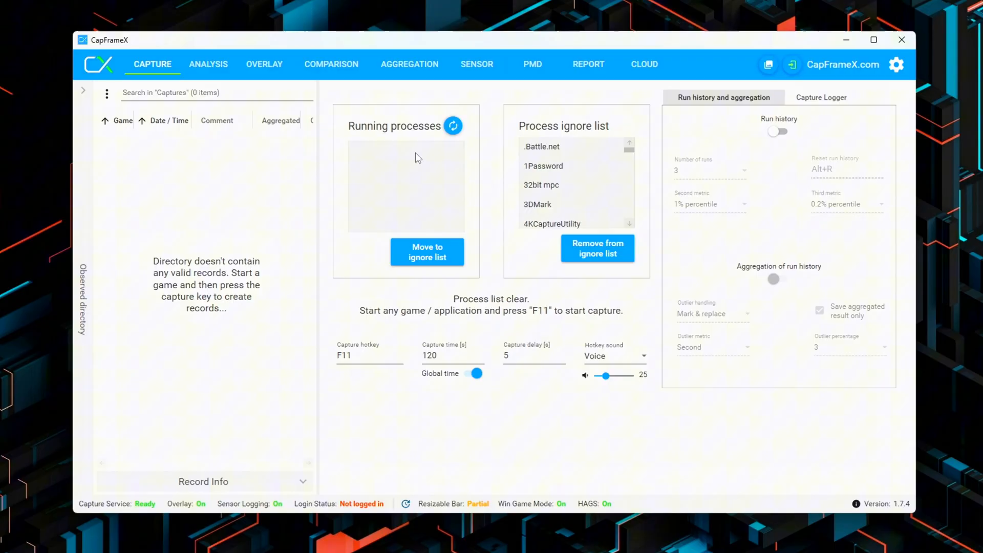
pyautogui.click(260, 63)
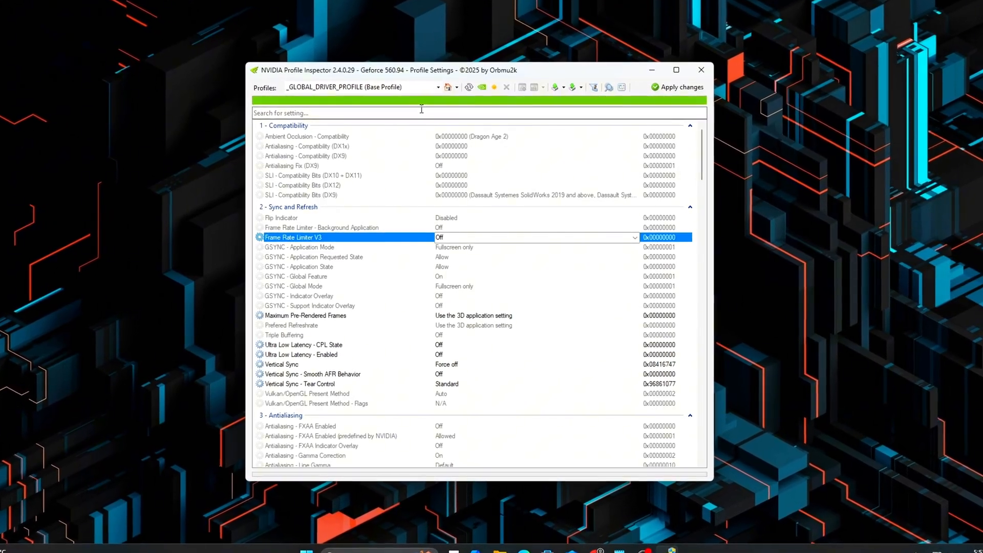
# Step: Filter the global profile settings list with the search term 'max'
pyautogui.write('max')
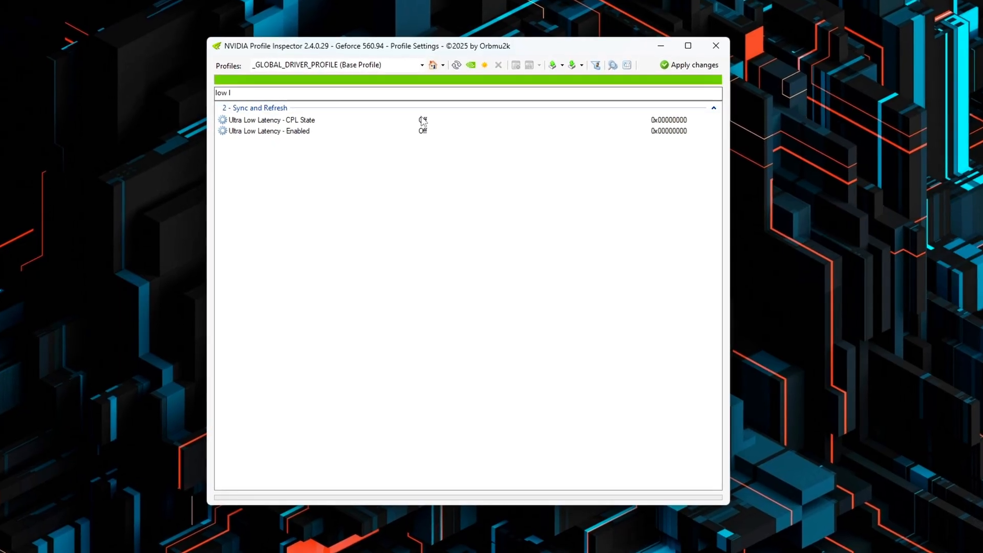
pyautogui.click(423, 120)
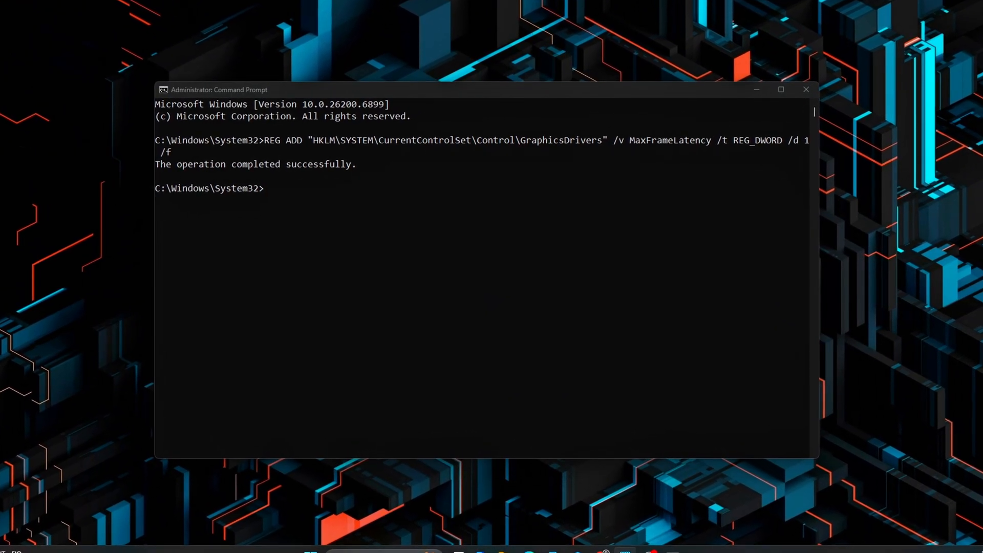
# Step: Run REG ADD then REG DELETE for MaxFrameLatency under the GraphicsDrivers key
pyautogui.press('Return')
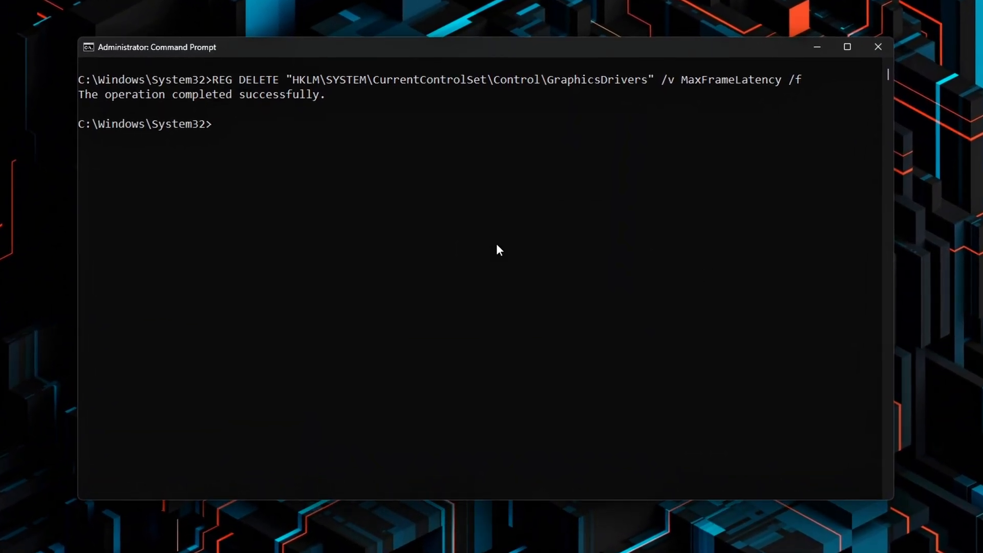
pyautogui.press('enter')
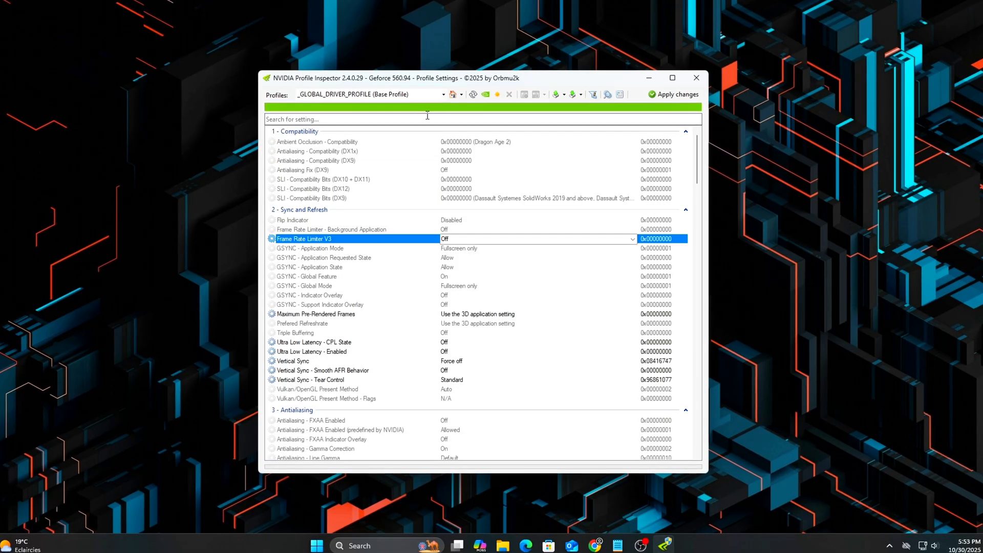
# Step: Set Maximum Pre-Rendered Frames to 1, Ultra Low Latency CPL State to Ultra and Enabled On
pyautogui.write('max')
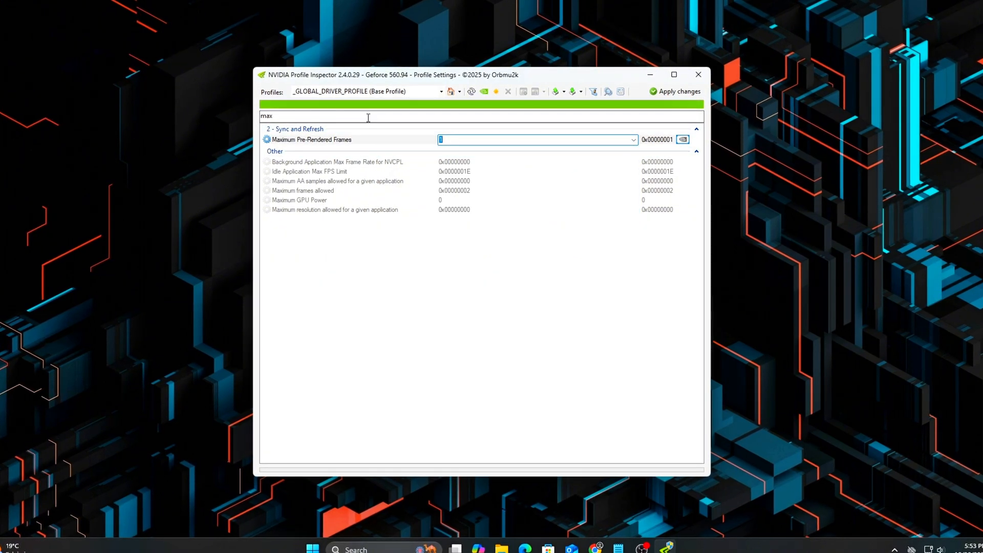
pyautogui.write('low l')
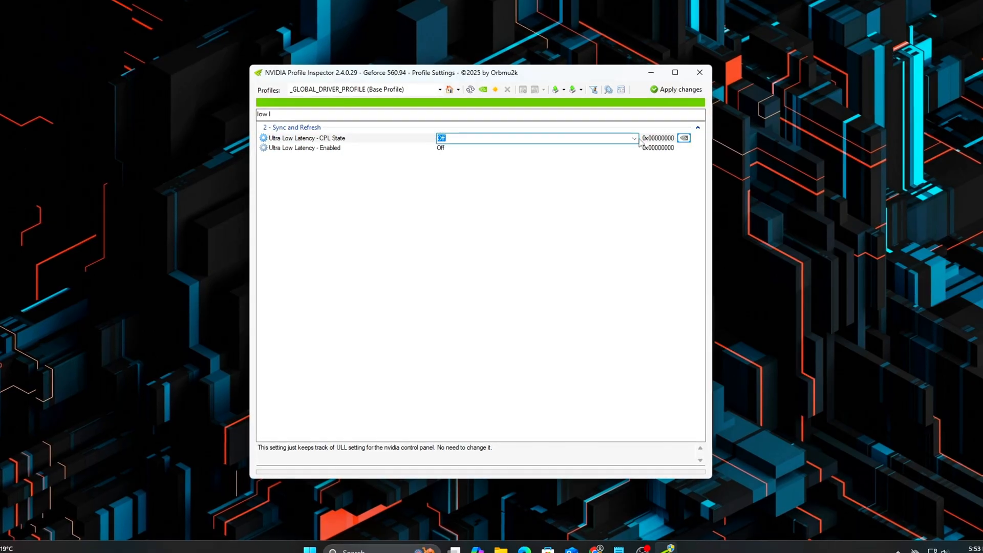
pyautogui.click(634, 147)
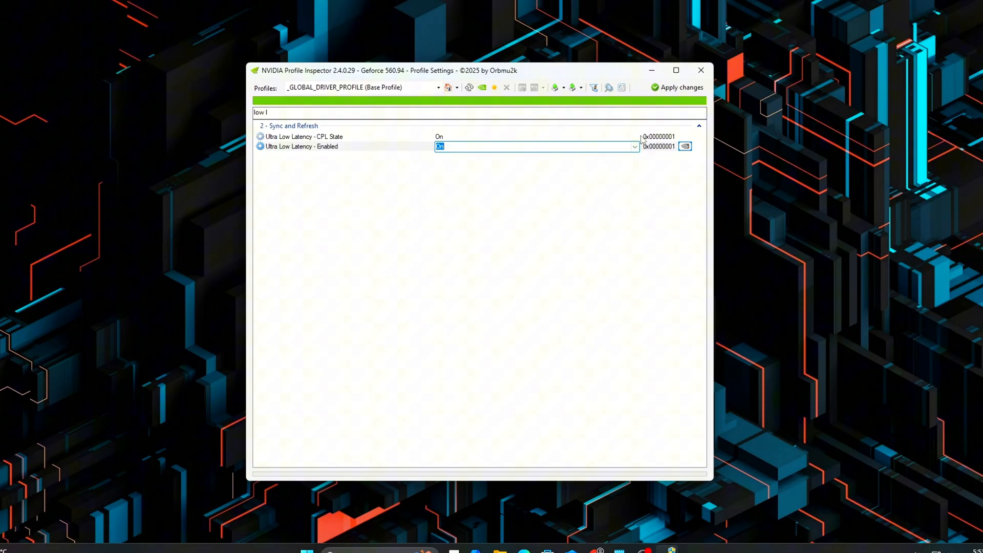
pyautogui.click(635, 136)
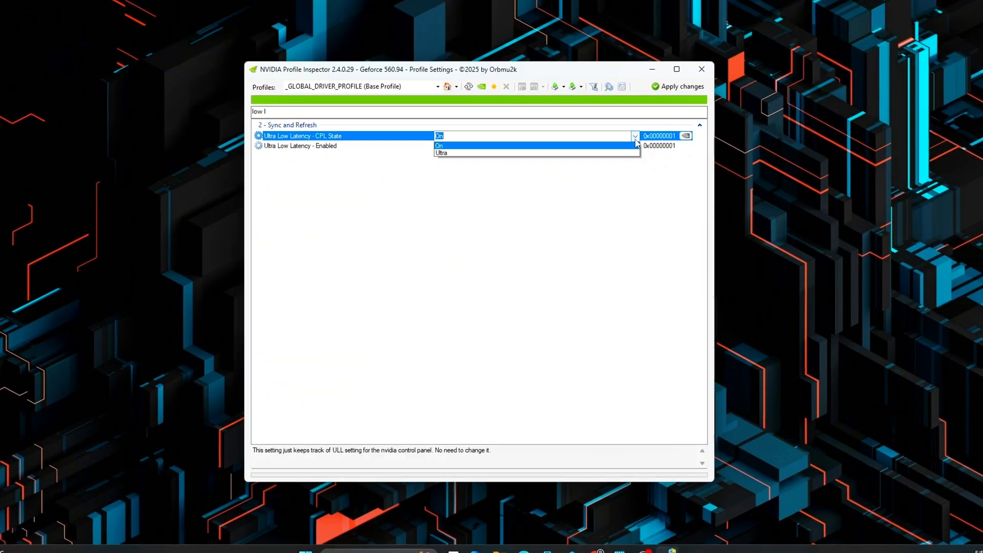
pyautogui.click(442, 153)
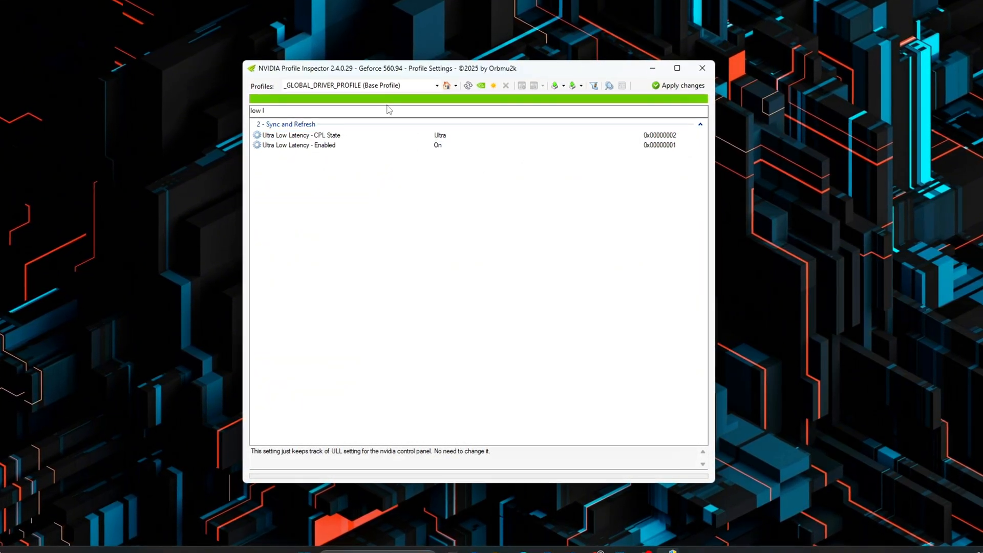
# Step: Review the Vertical Sync entries by searching 'vert', then 'pu'
pyautogui.tripleClick(283, 111)
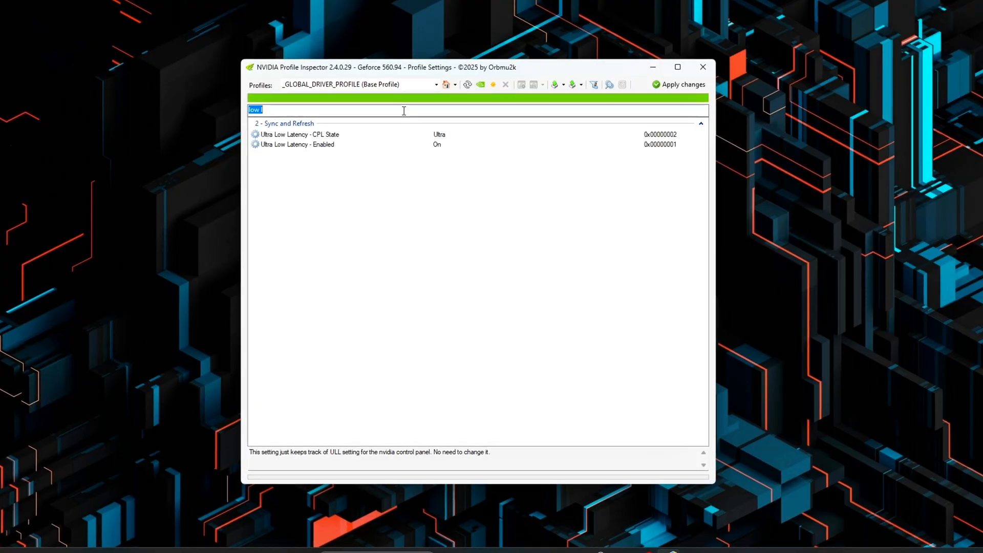
pyautogui.write('vert')
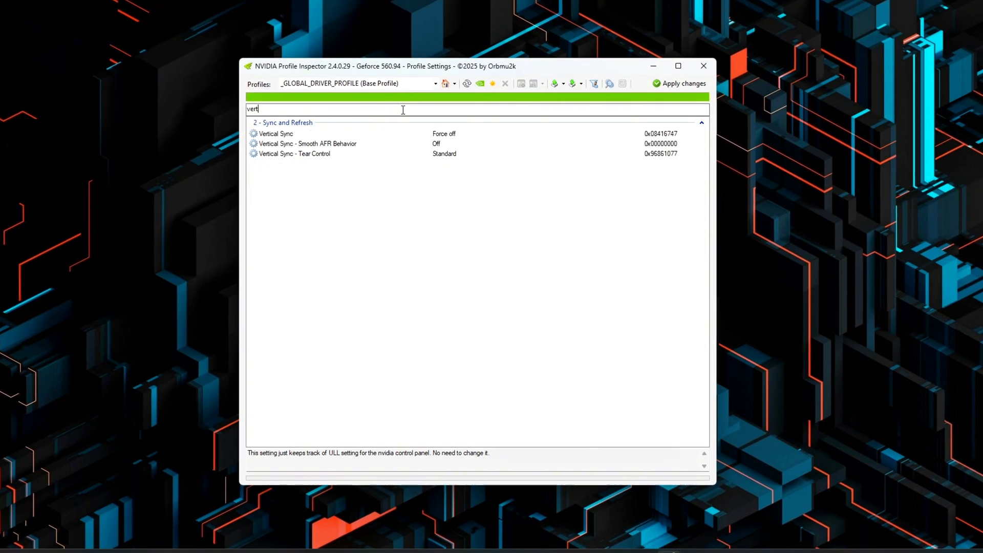
pyautogui.click(293, 152)
pyautogui.write('g')
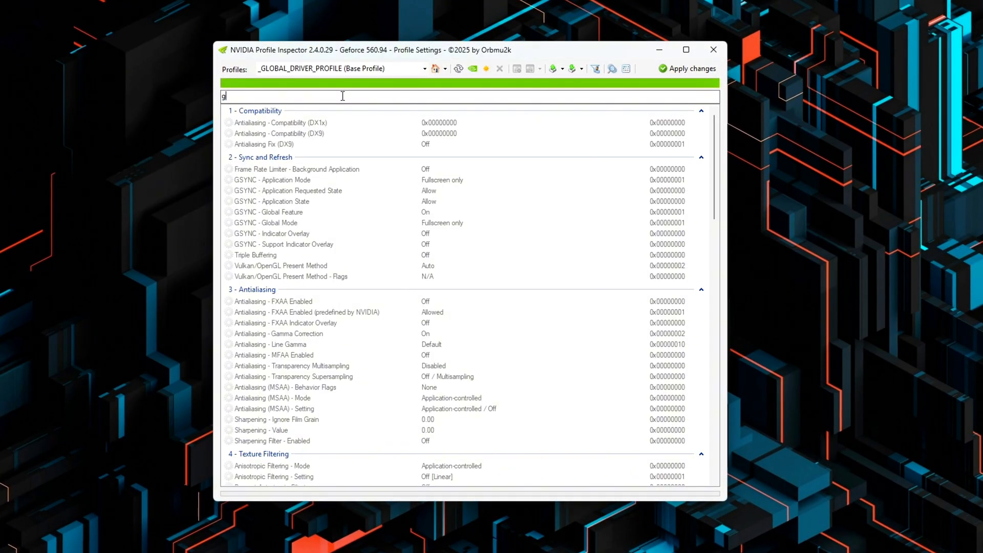
pyautogui.write('pu')
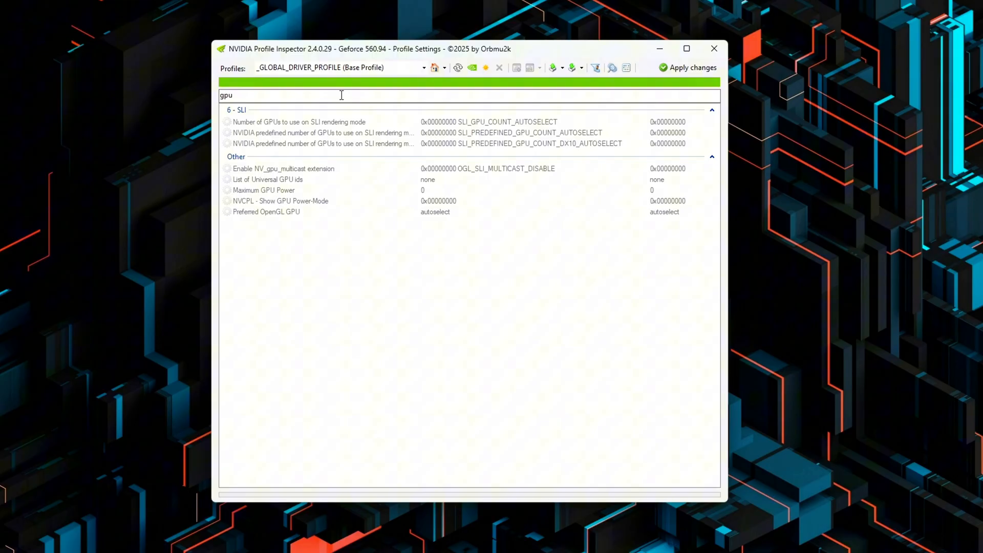
# Step: Search 'vert' and 'vir' variants, then clear the search and browse the full settings list
pyautogui.tripleClick(251, 94)
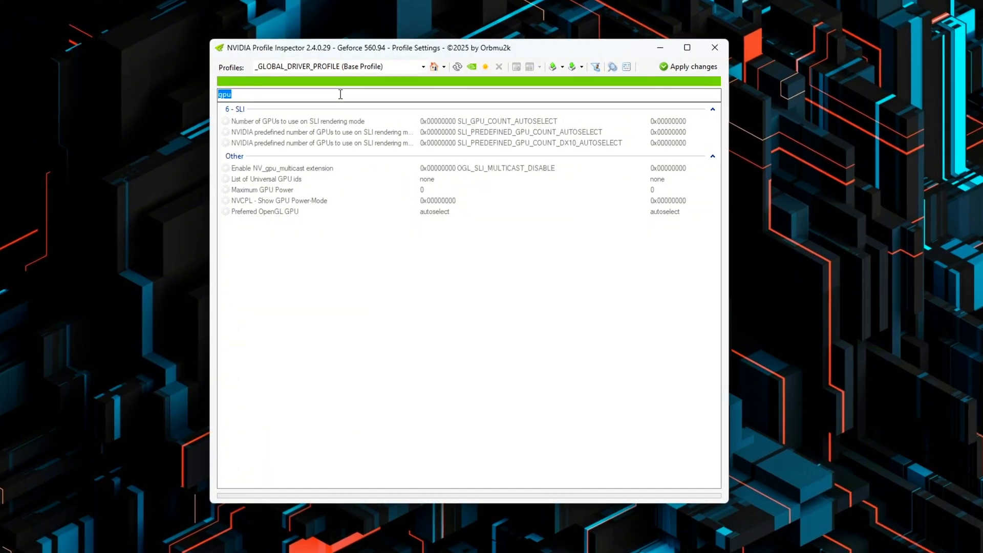
pyautogui.write('vert')
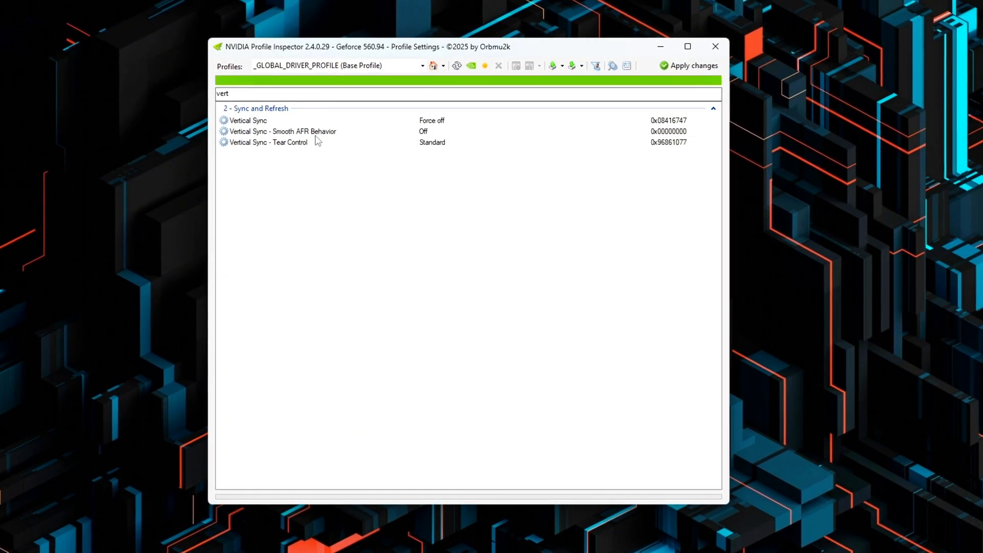
pyautogui.press('BackSpace')
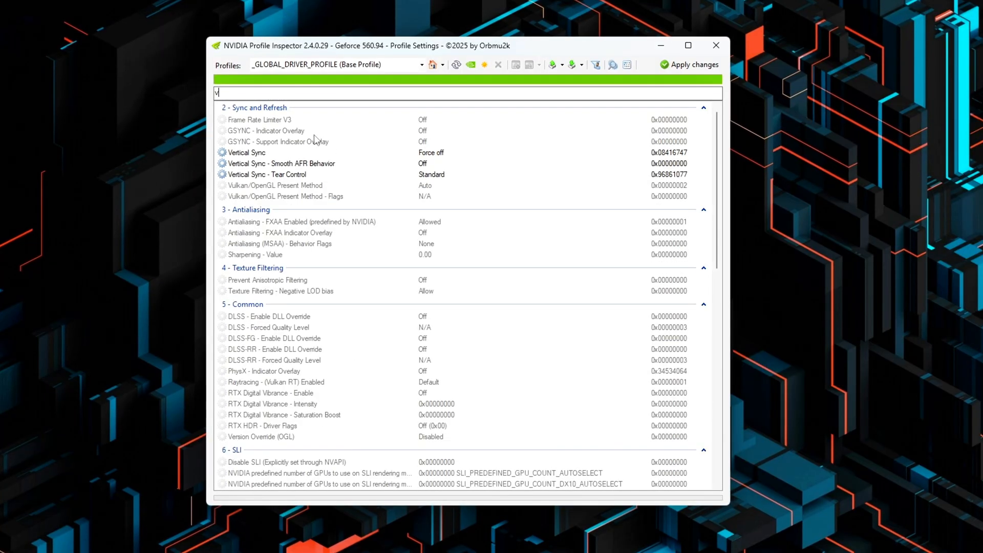
pyautogui.write('ir')
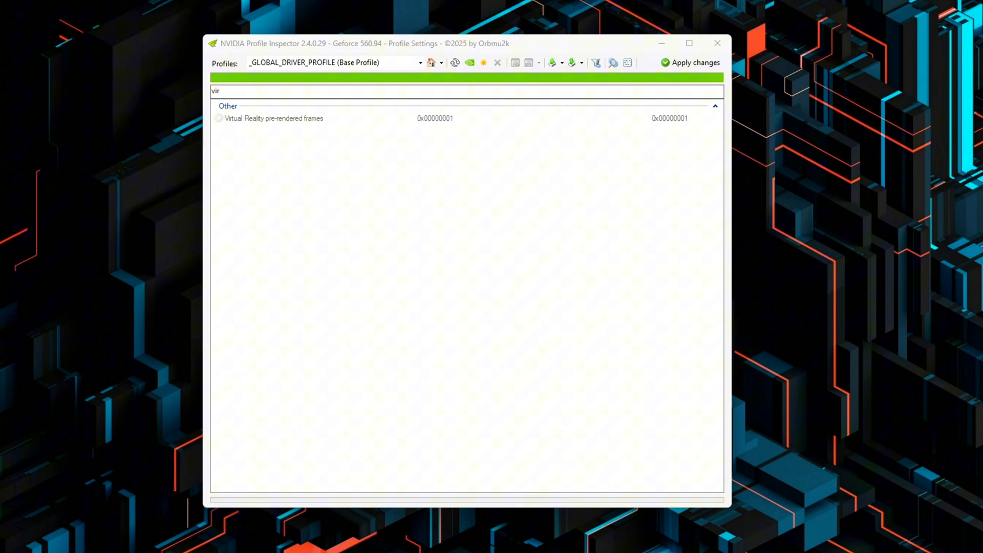
pyautogui.tripleClick(215, 91)
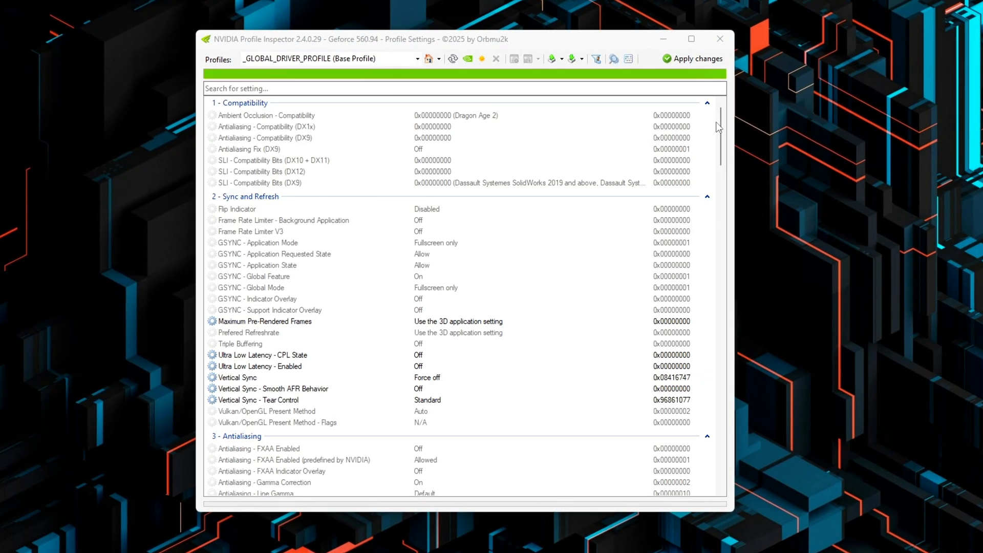
pyautogui.scroll(-3)
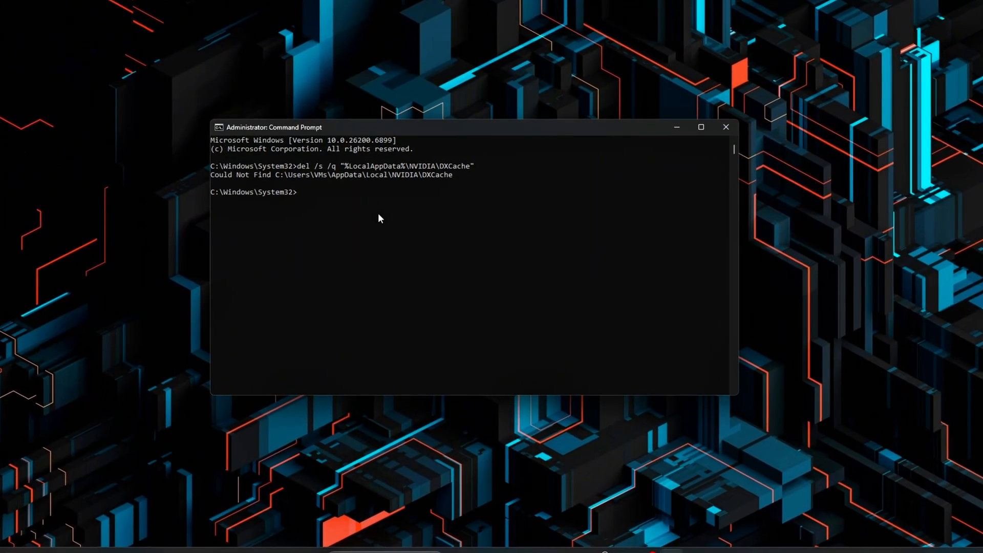
# Step: Run del /s /q on %LocalAppData%\NVIDIA\DXCache in the admin Command Prompt
pyautogui.press('Return')
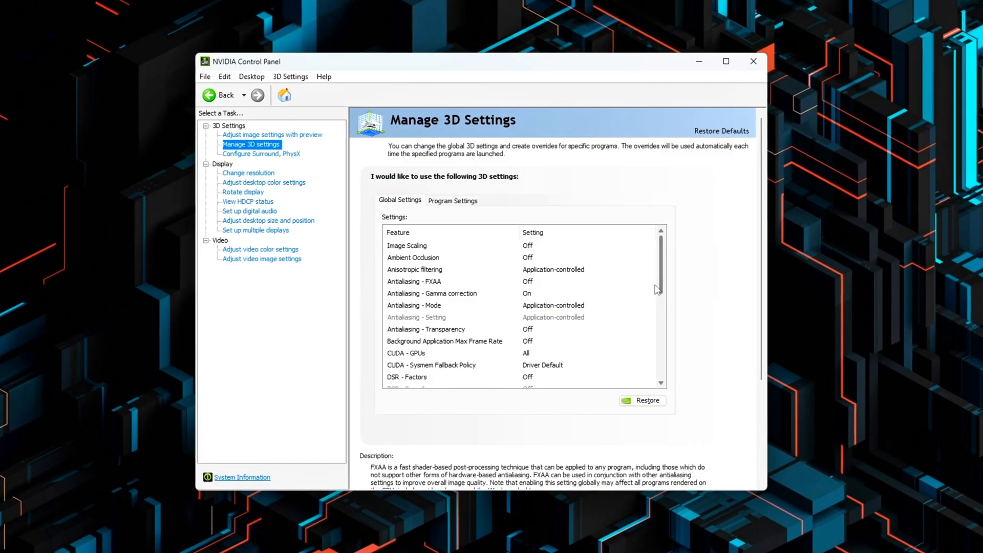
# Step: Check the Low Latency Mode options in Global Settings, then close the control panel
pyautogui.scroll(-3)
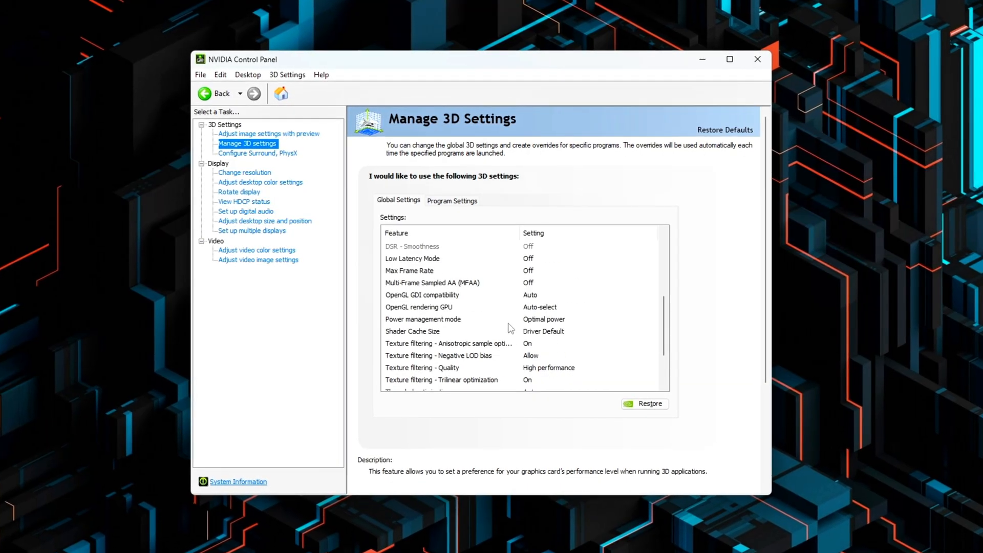
pyautogui.click(412, 259)
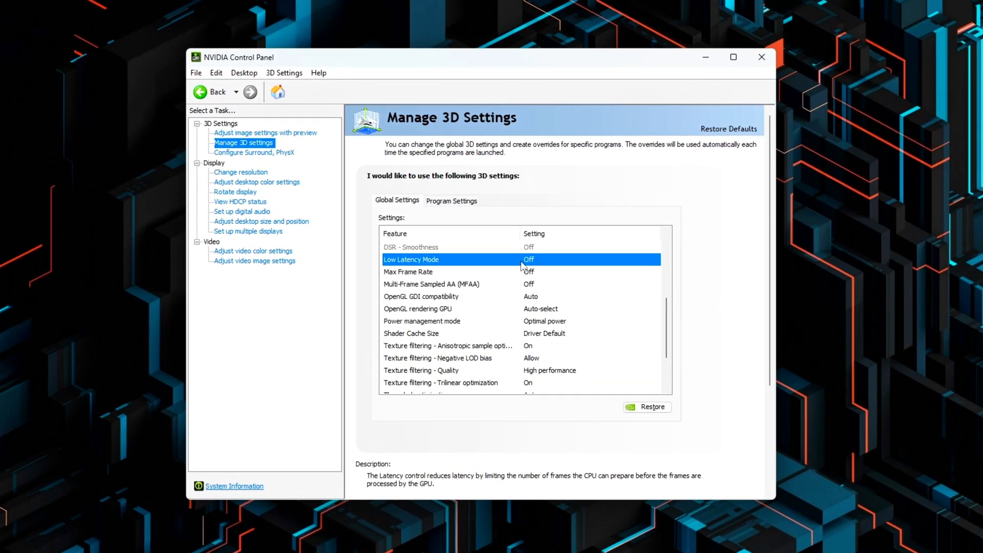
pyautogui.click(658, 260)
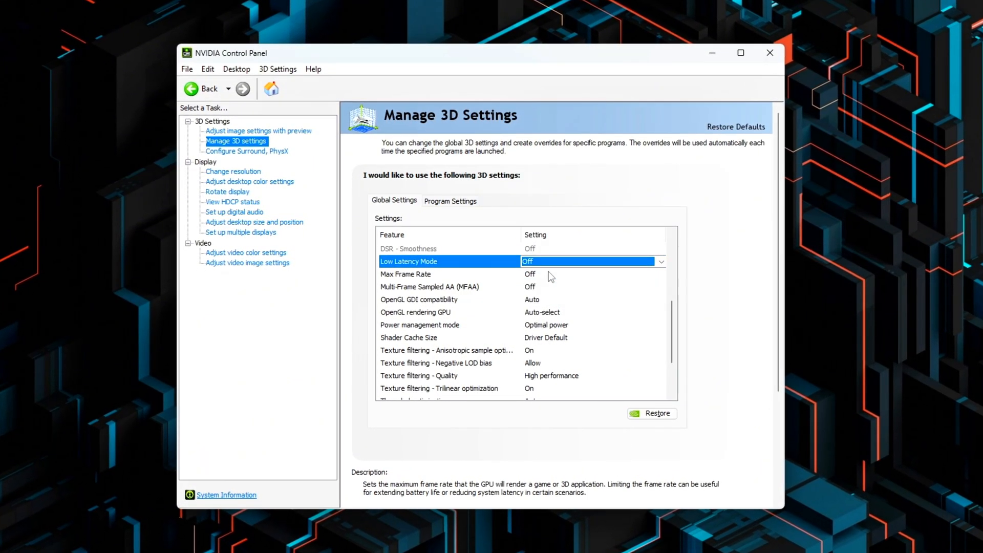
pyautogui.scroll(-3)
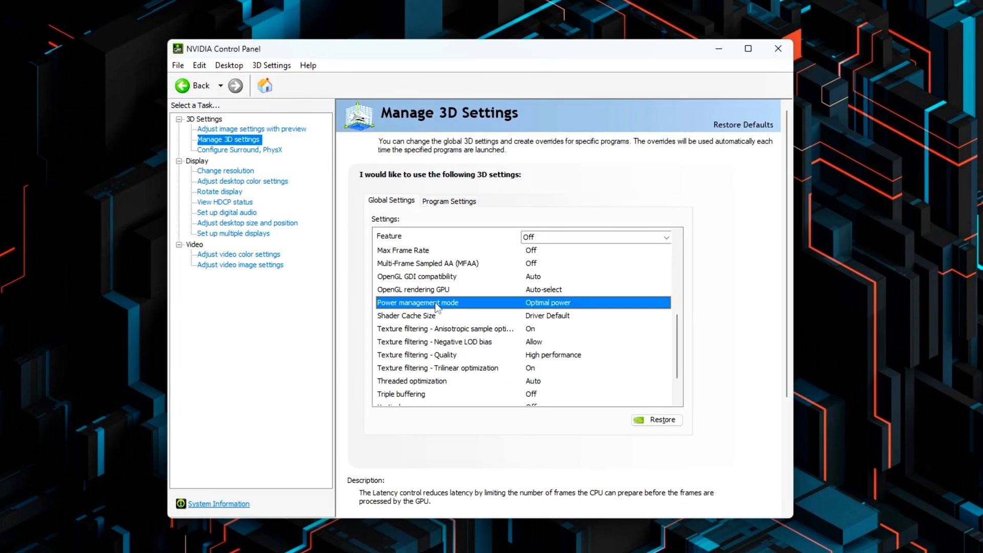
pyautogui.click(778, 48)
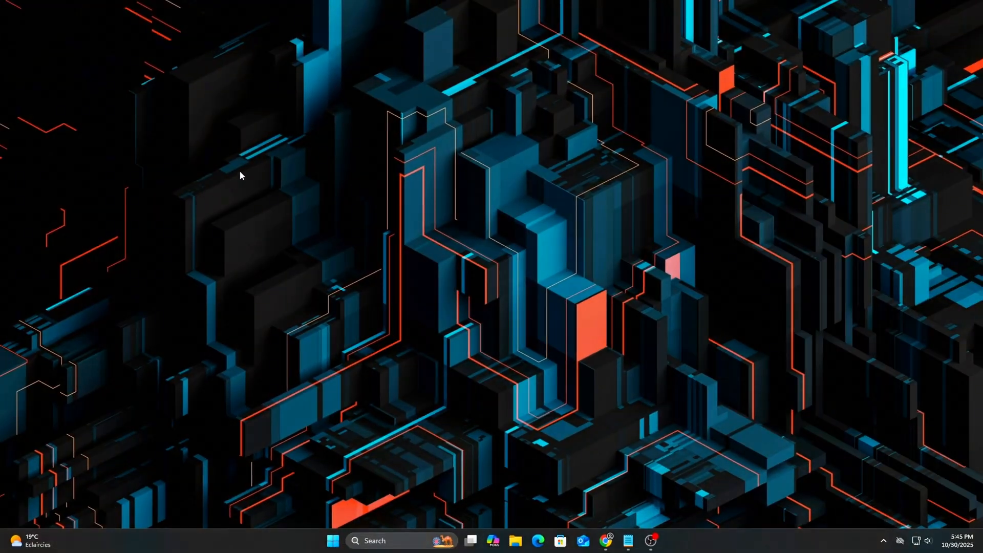
pyautogui.moveTo(639, 230)
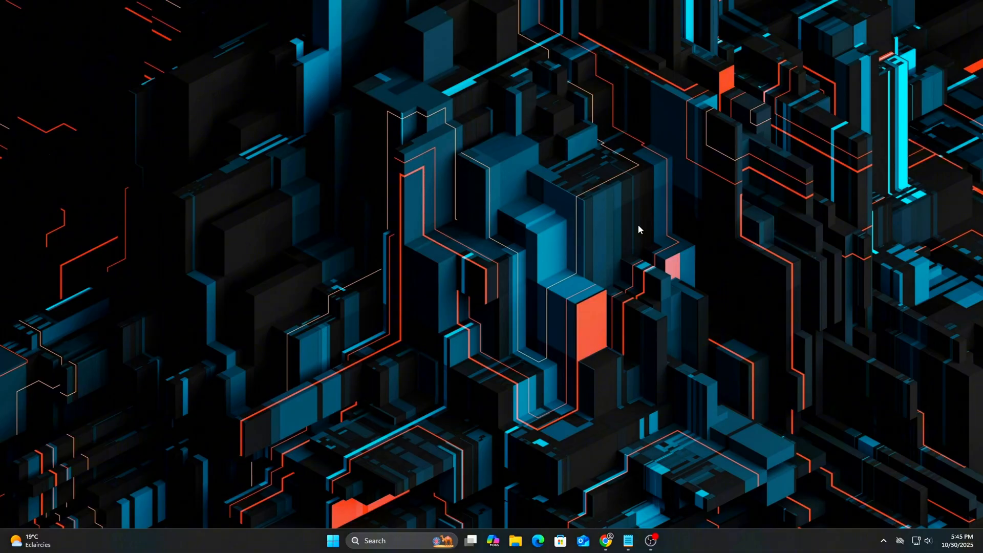
# Step: Search 'cmd' from Start and launch Command Prompt as administrator
pyautogui.click(374, 541)
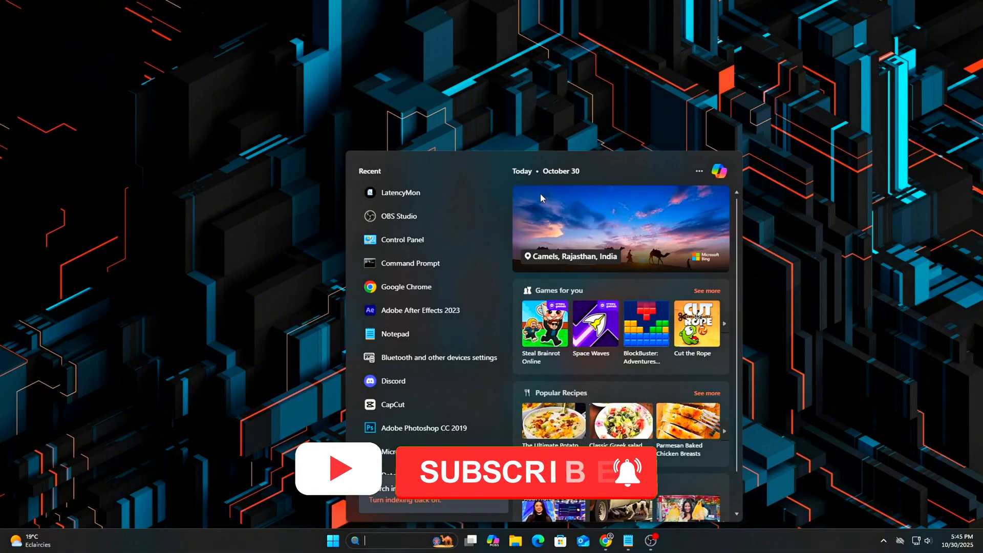
pyautogui.write('cmd')
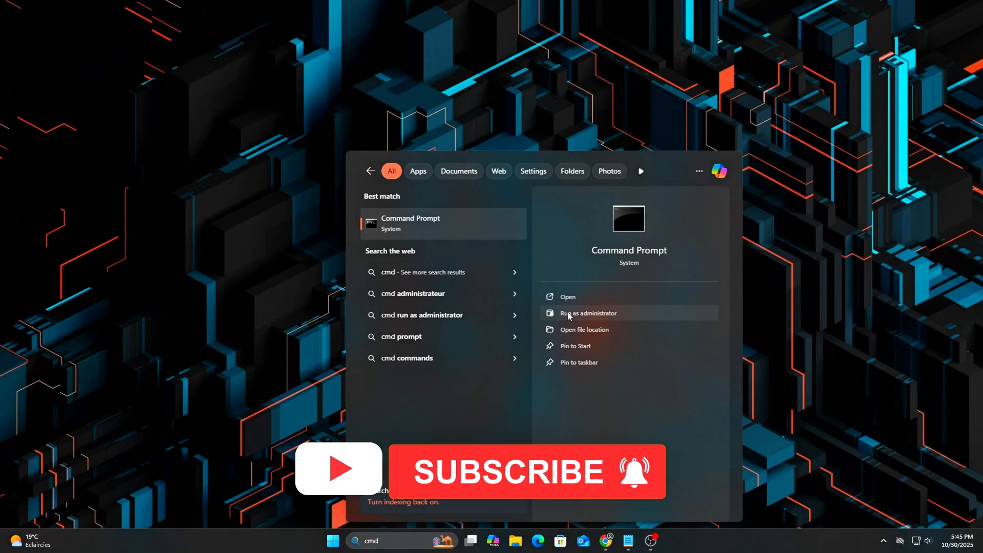
pyautogui.click(587, 314)
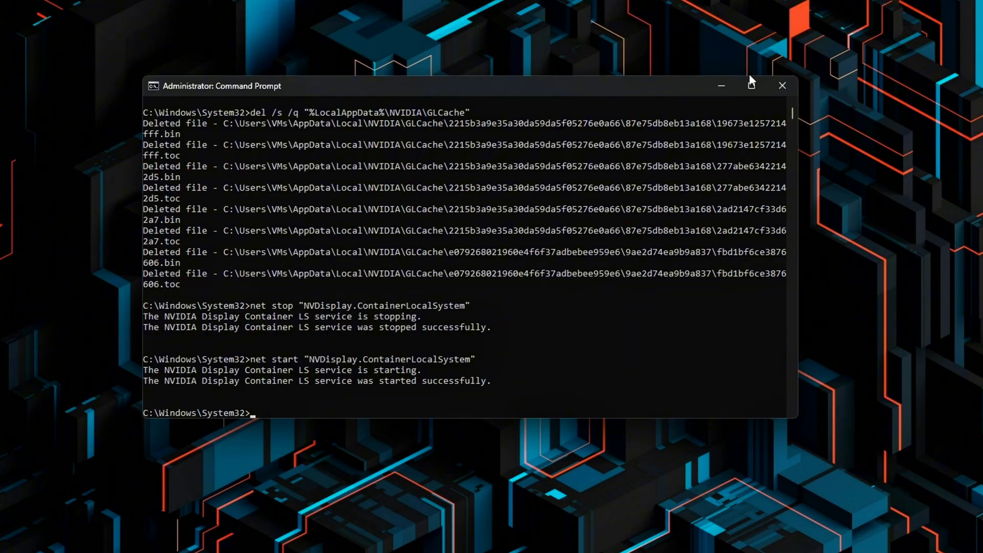
# Step: Close the Command Prompt after the GLCache delete and NVDisplay.ContainerLocalSystem restart
pyautogui.click(781, 85)
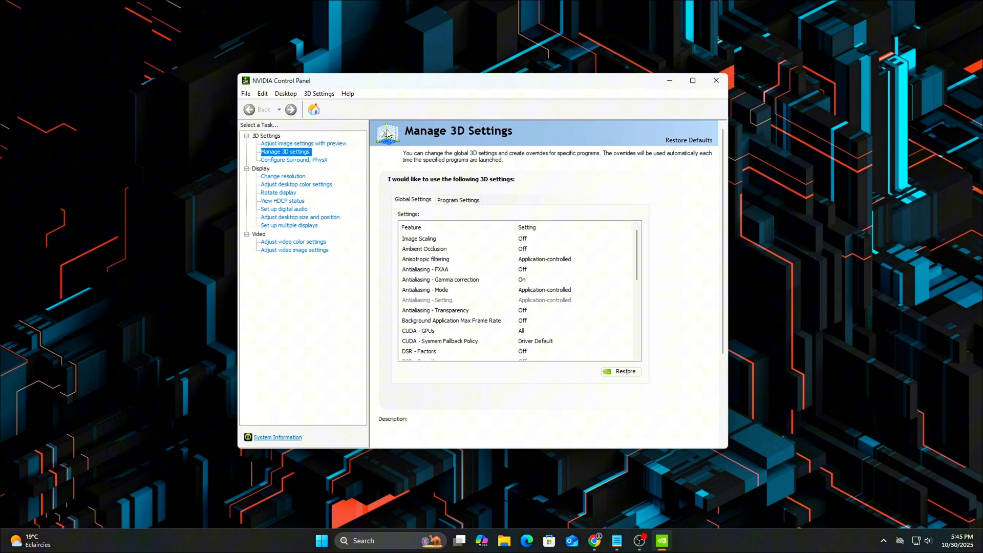
# Step: Set Power management mode to Prefer maximum performance
pyautogui.click(419, 239)
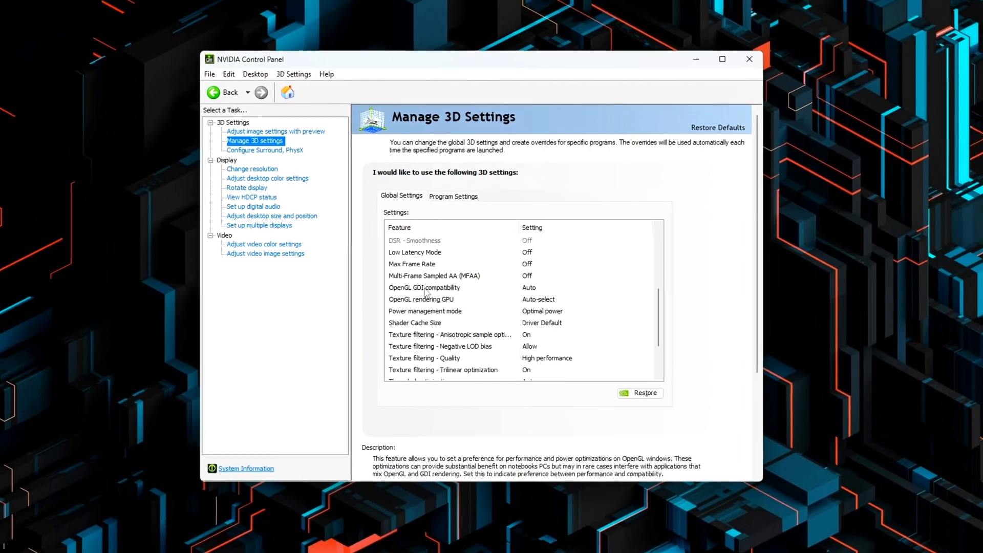
pyautogui.click(414, 252)
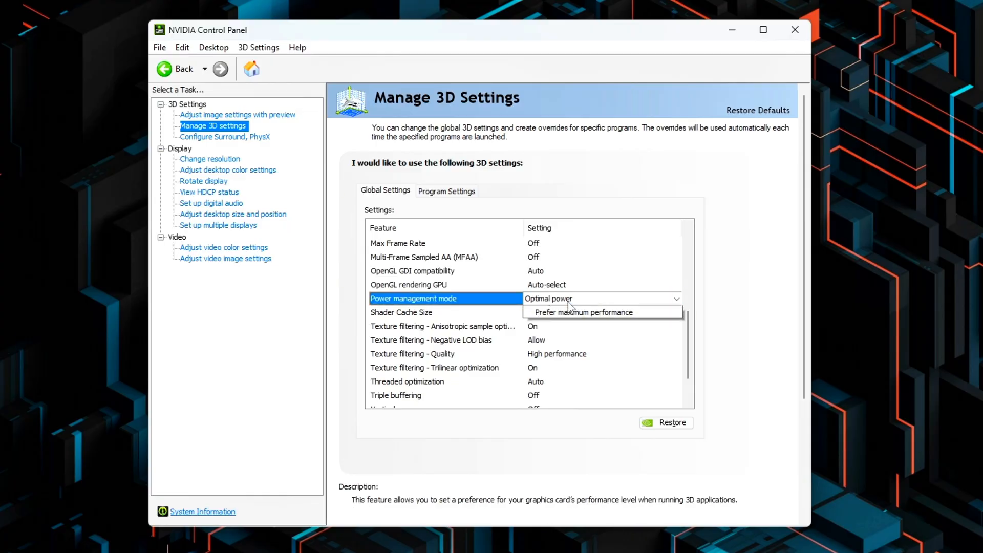
pyautogui.click(583, 312)
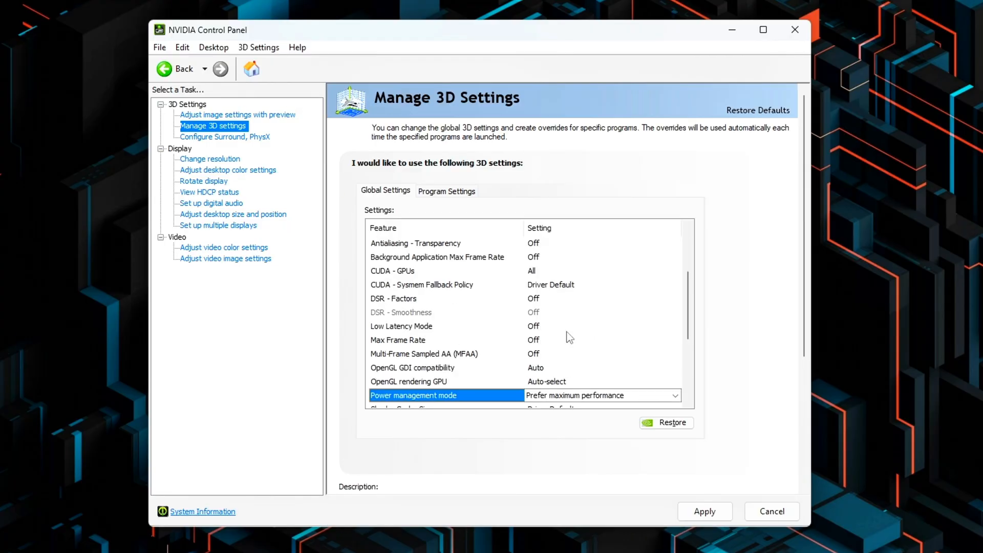
pyautogui.scroll(-3)
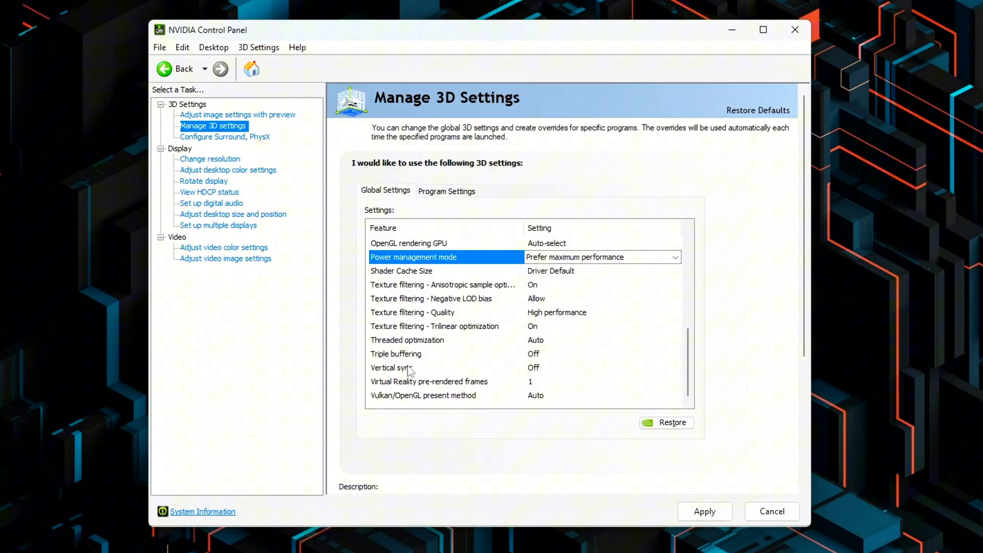
pyautogui.click(676, 368)
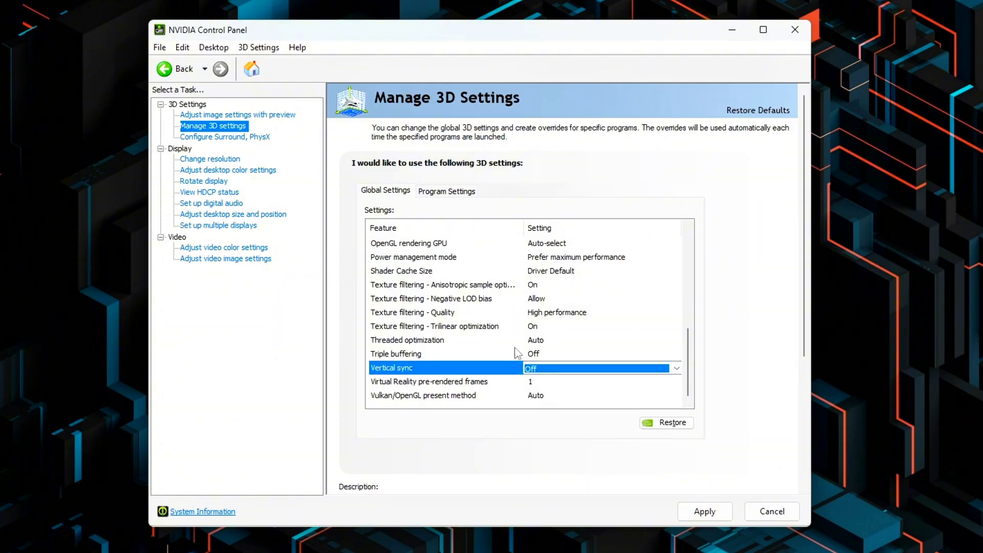
# Step: Turn Threaded optimization On and choose a Shader Cache Size option
pyautogui.click(414, 340)
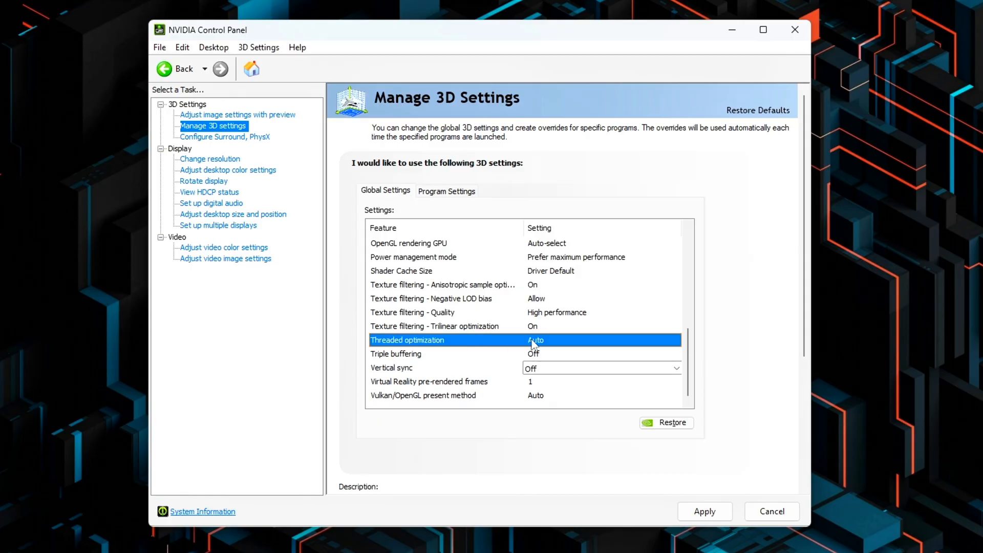
pyautogui.click(676, 340)
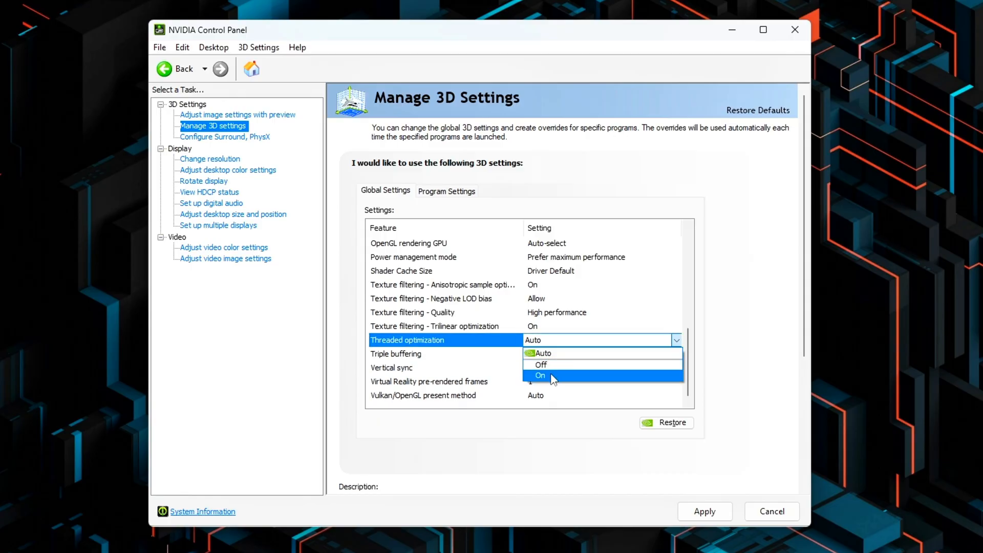
pyautogui.click(540, 375)
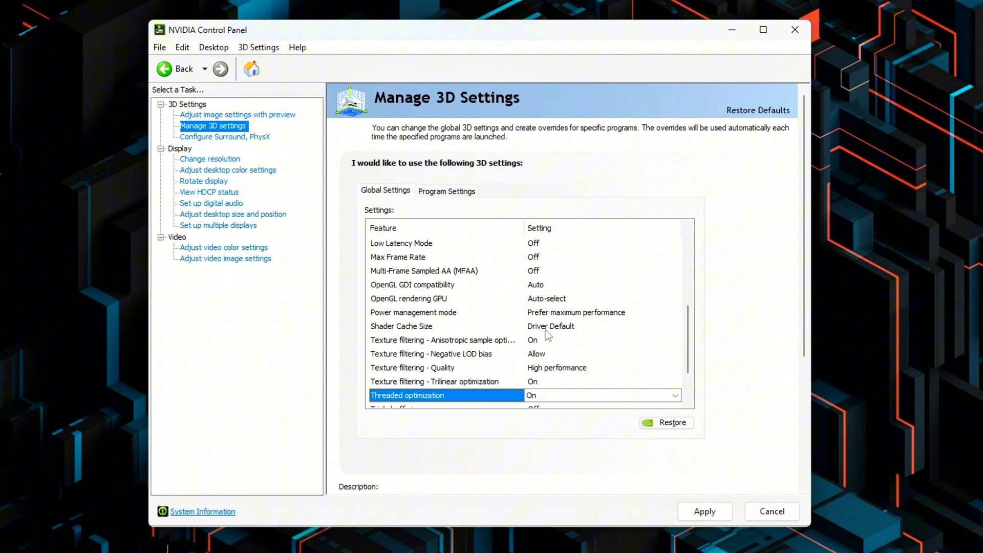
pyautogui.scroll(-3)
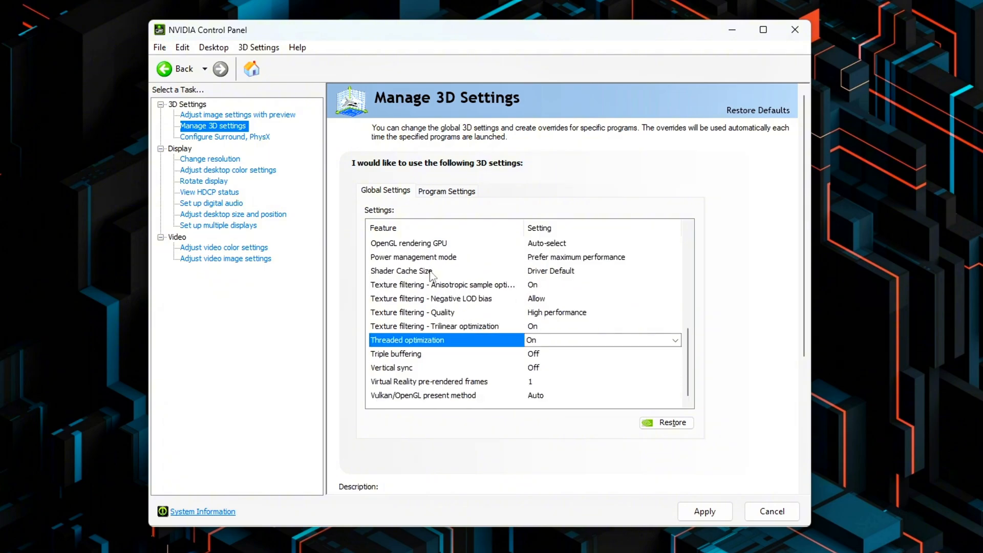
pyautogui.click(675, 271)
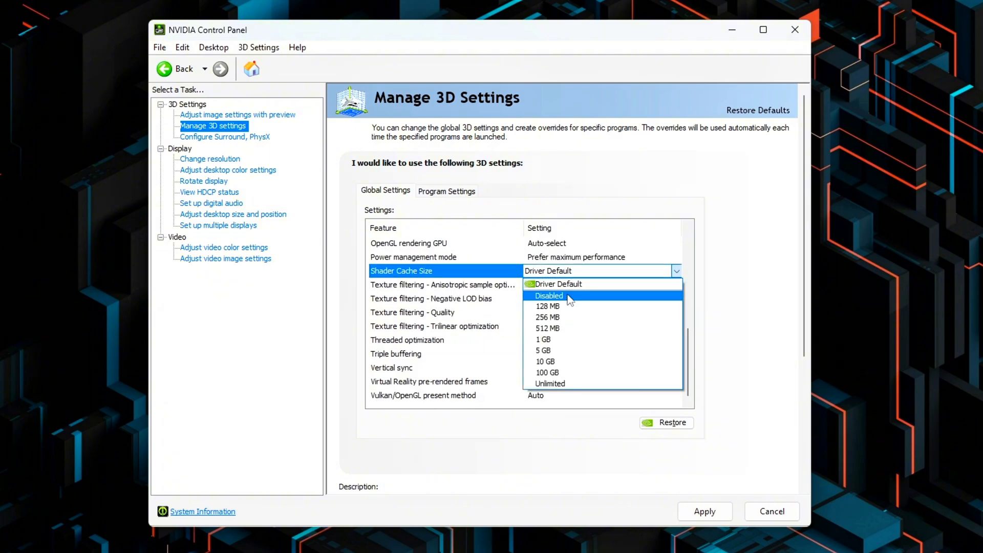
pyautogui.moveTo(580, 317)
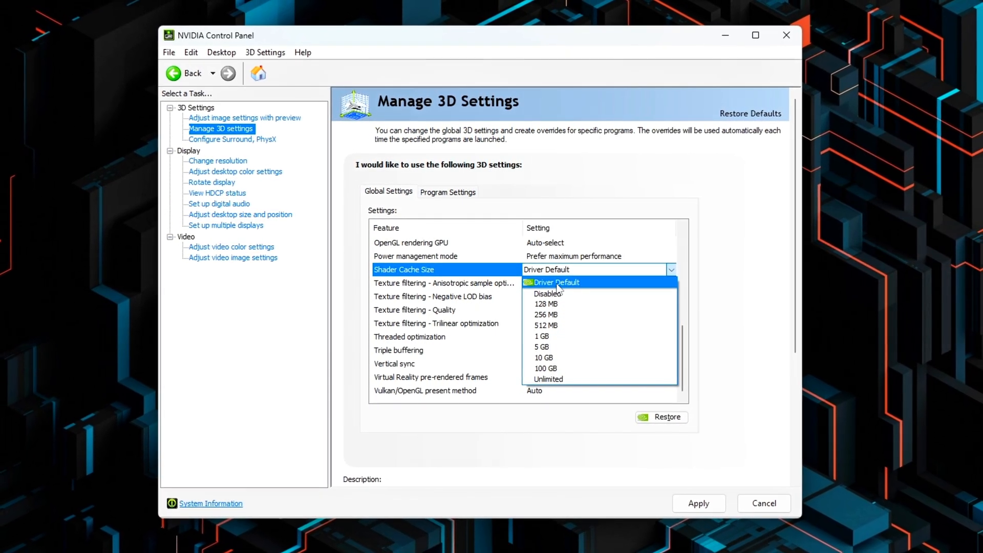
pyautogui.click(555, 282)
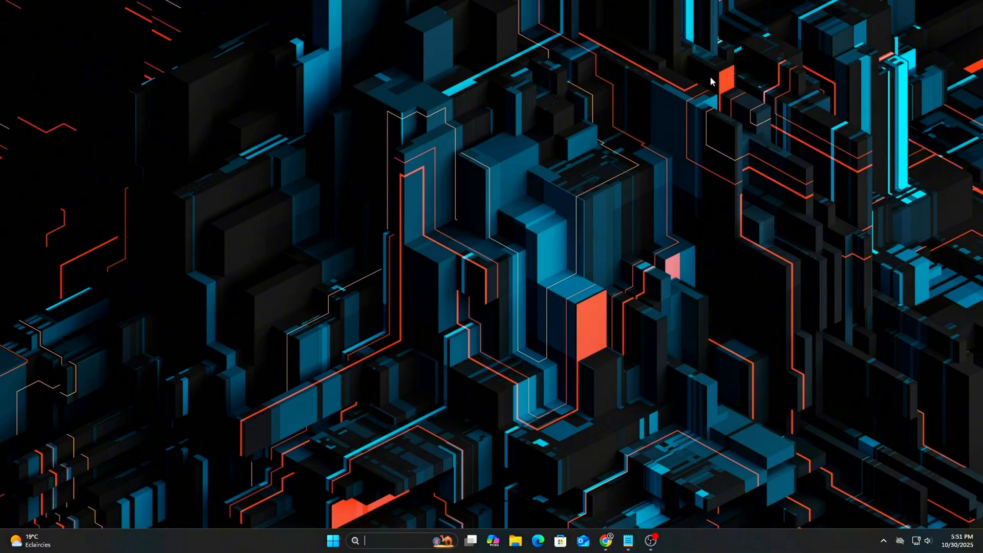
# Step: Search 'cmd' in the taskbar and launch Command Prompt as administrator
pyautogui.write('cmd')
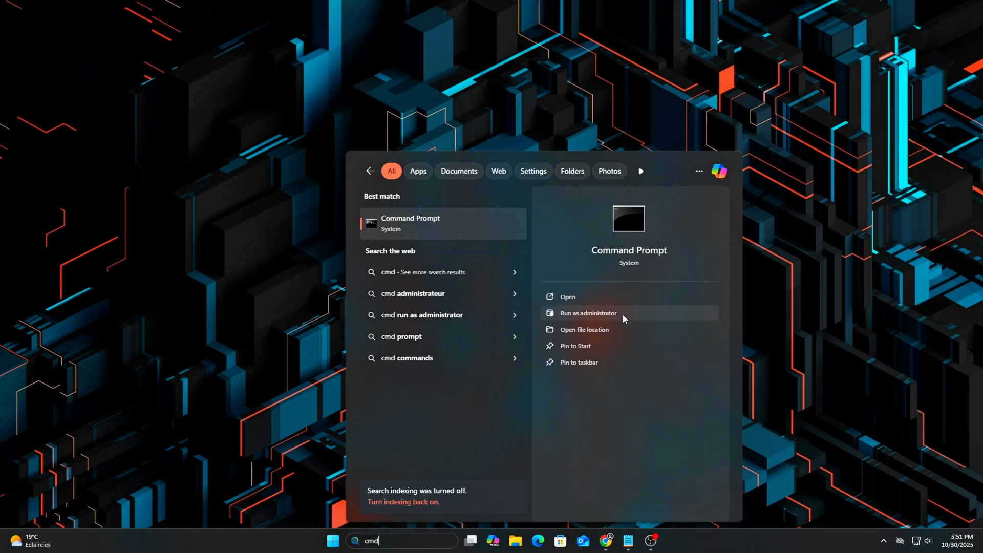
pyautogui.click(587, 313)
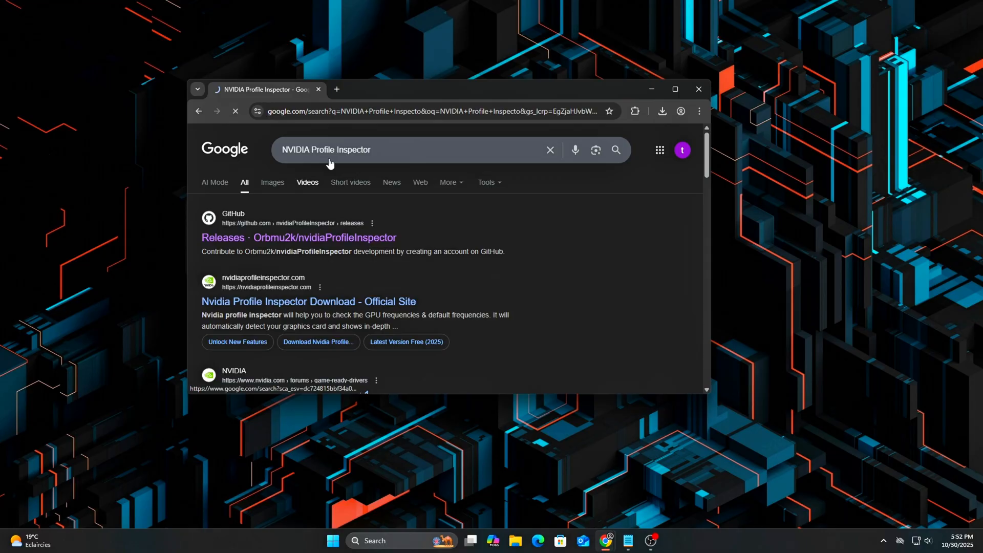
# Step: Reach the nvidiaProfileInspector 2.4.0.29 release Assets on its GitHub releases page
pyautogui.click(298, 236)
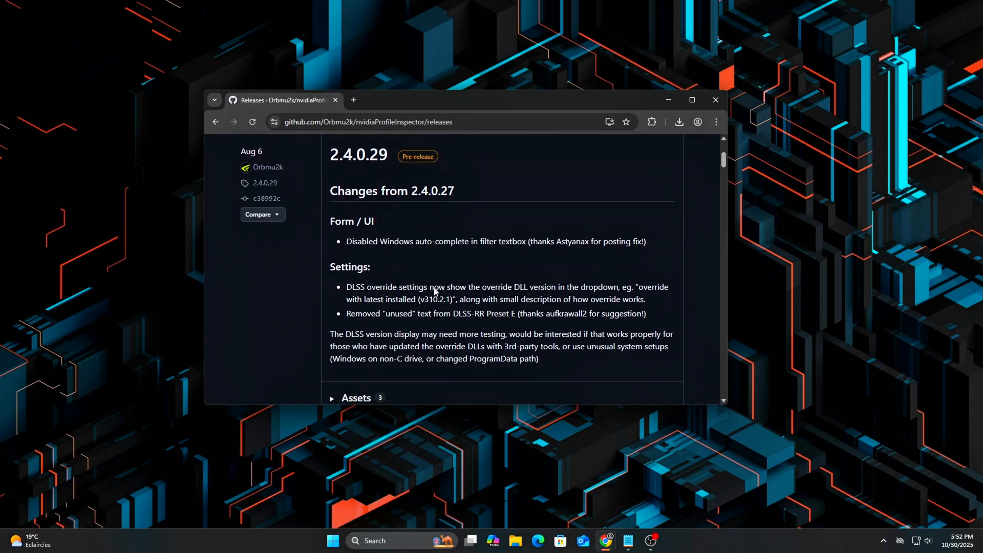
pyautogui.scroll(-3)
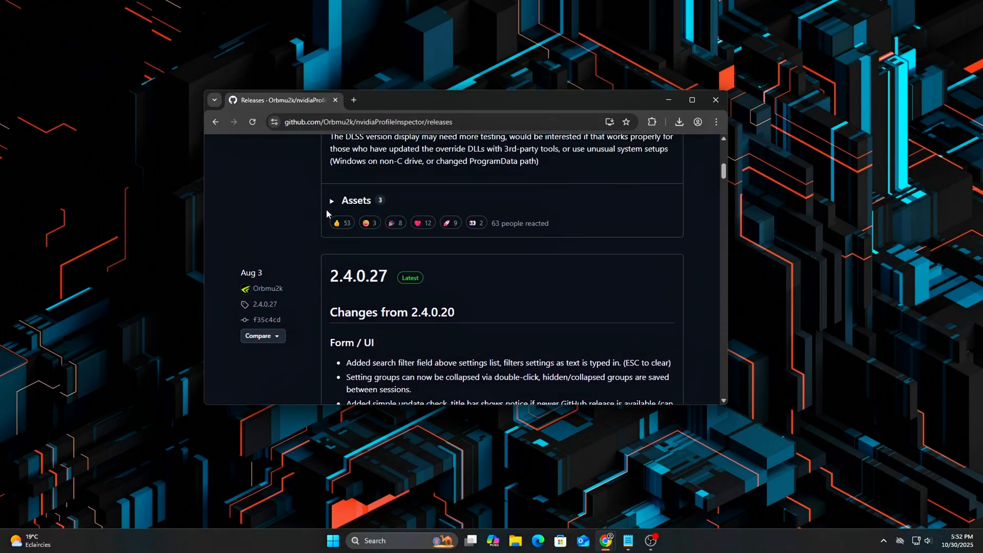
pyautogui.click(332, 200)
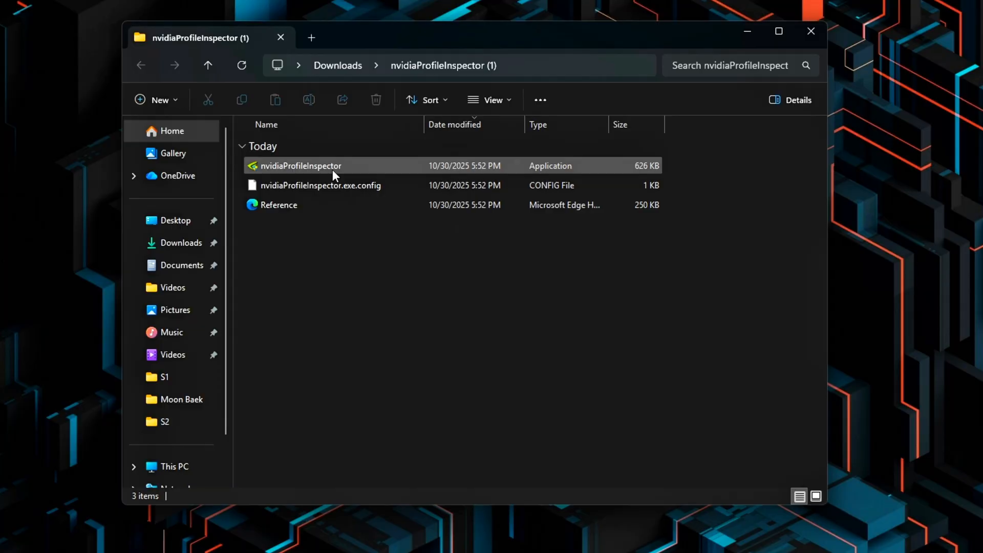
# Step: Launch nvidiaProfileInspector.exe from the Downloads folder
pyautogui.rightClick(300, 166)
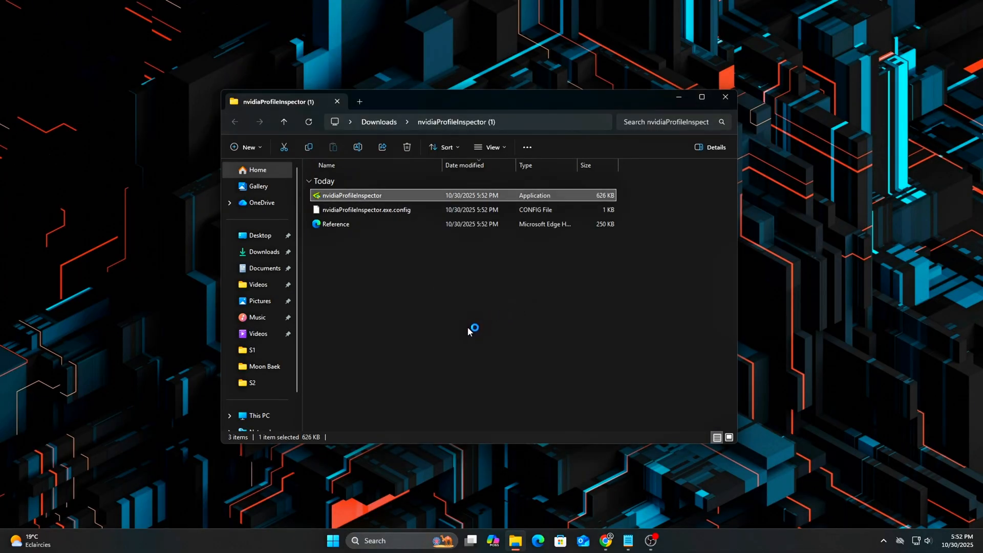
pyautogui.doubleClick(351, 195)
pyautogui.write('f')
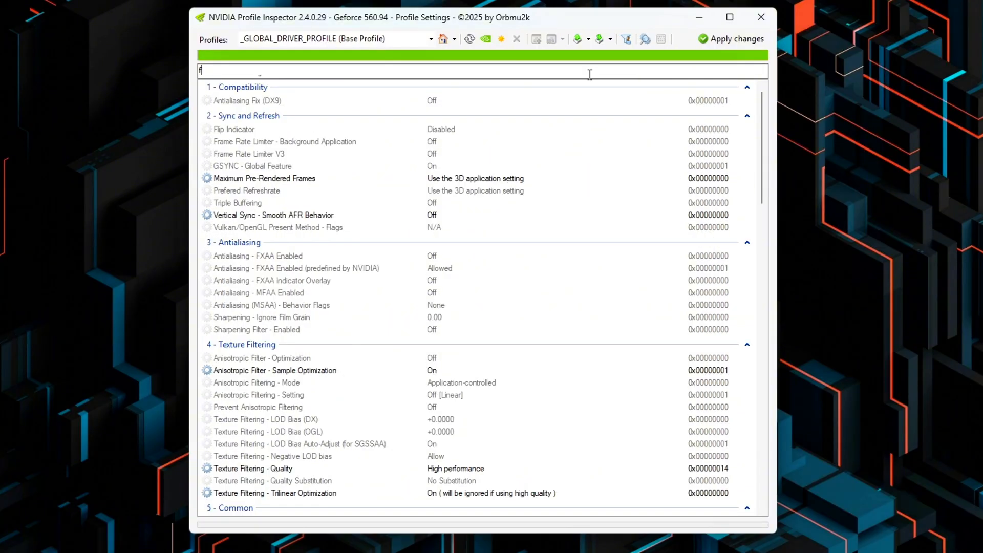
pyautogui.write('rame li')
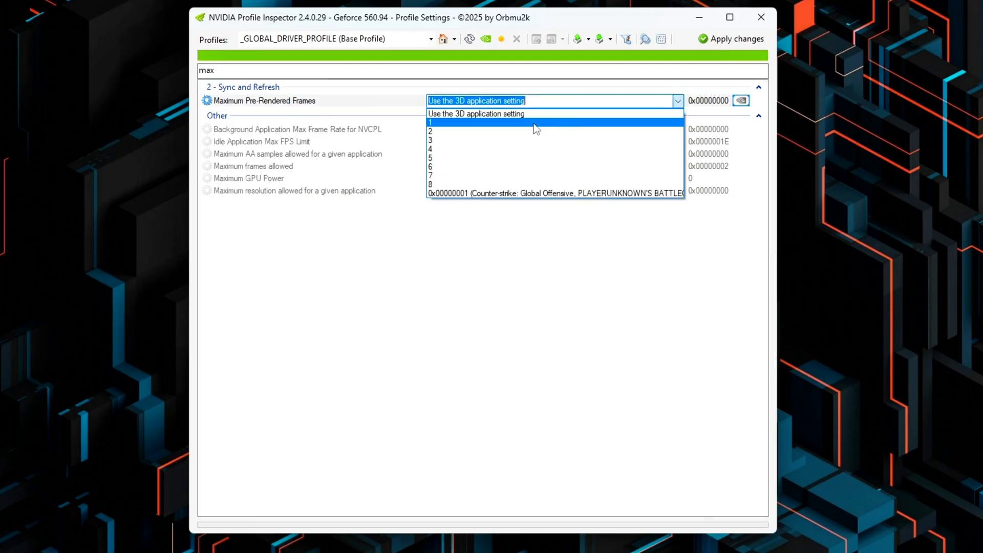
pyautogui.click(431, 122)
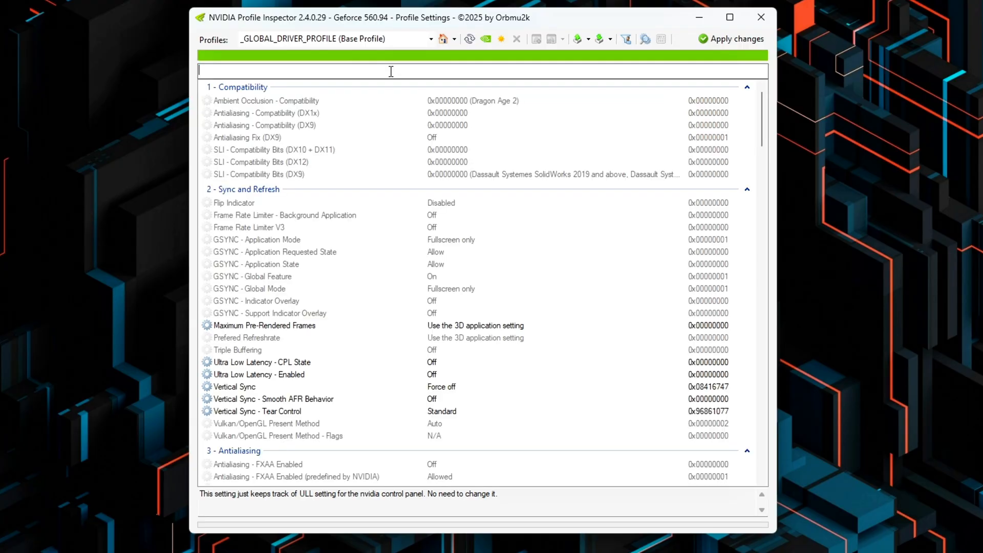
pyautogui.write('vert')
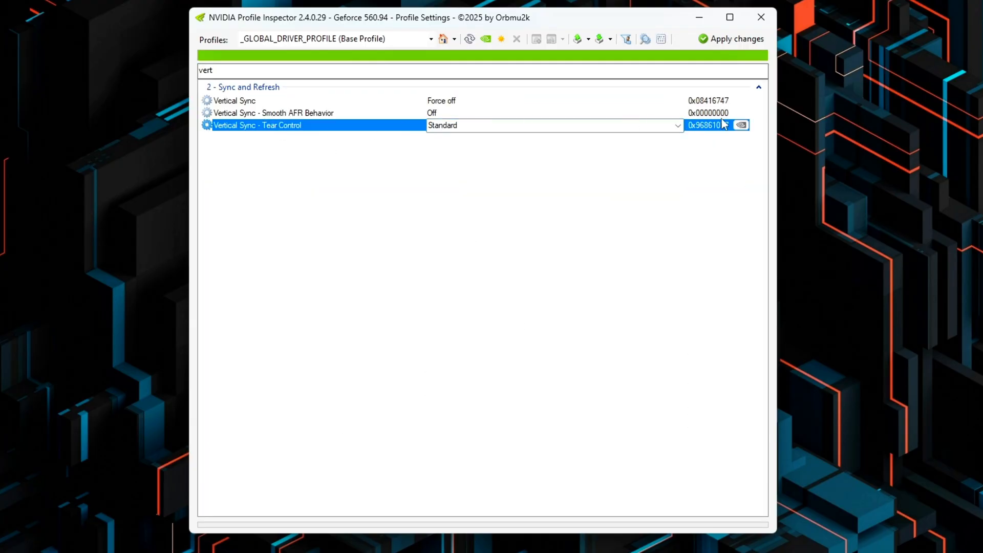
pyautogui.click(677, 125)
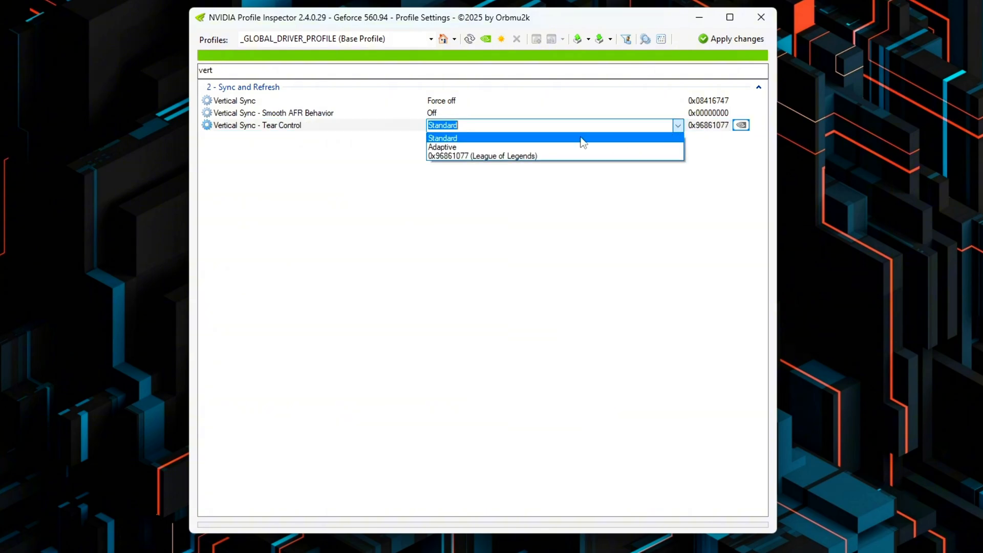
pyautogui.click(442, 147)
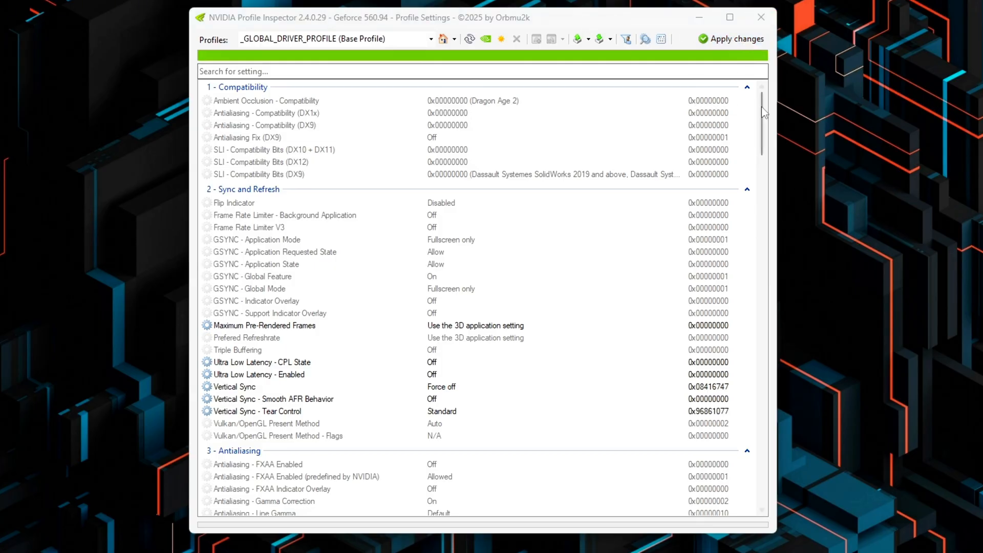
pyautogui.scroll(-3)
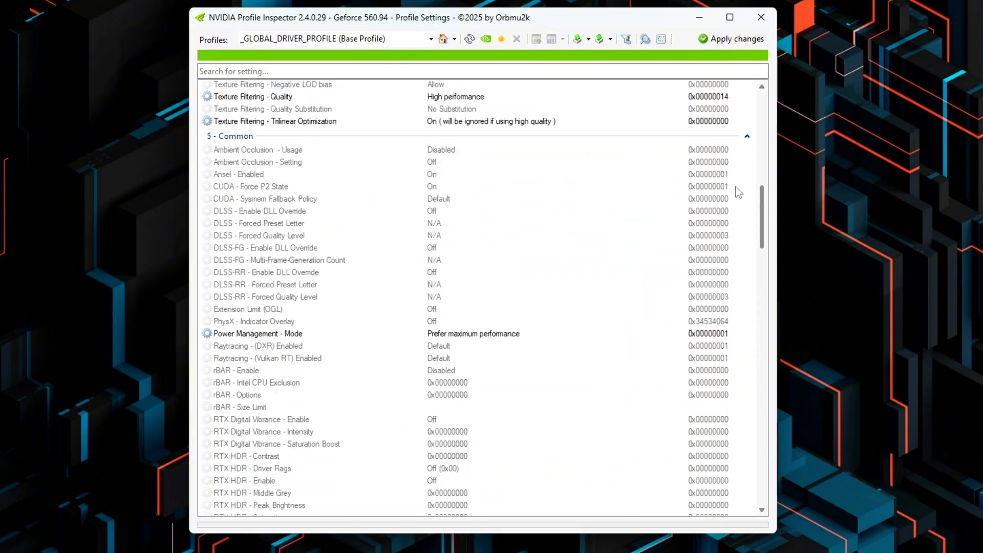
pyautogui.scroll(3)
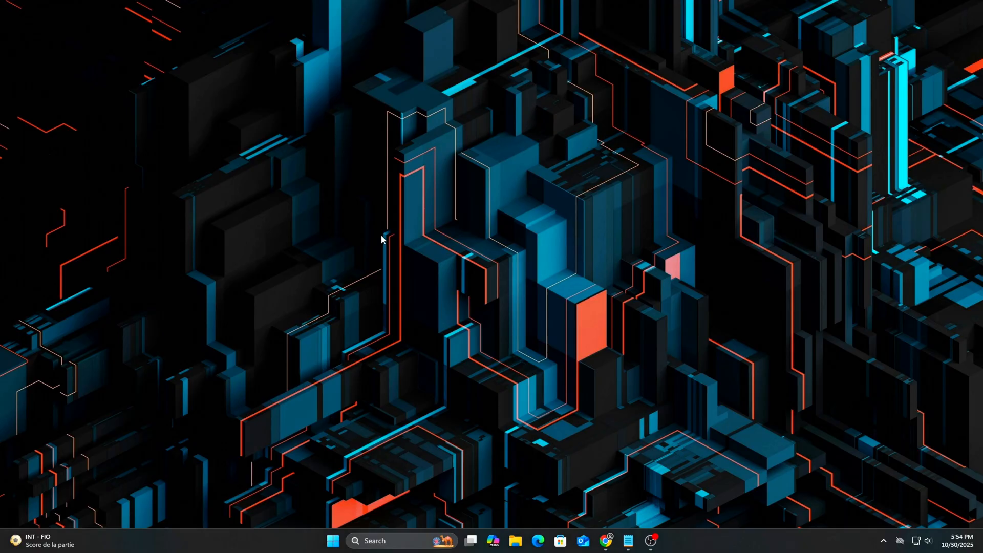
# Step: Start Command Prompt as administrator from a Start search for 'cmd'
pyautogui.write('cmd')
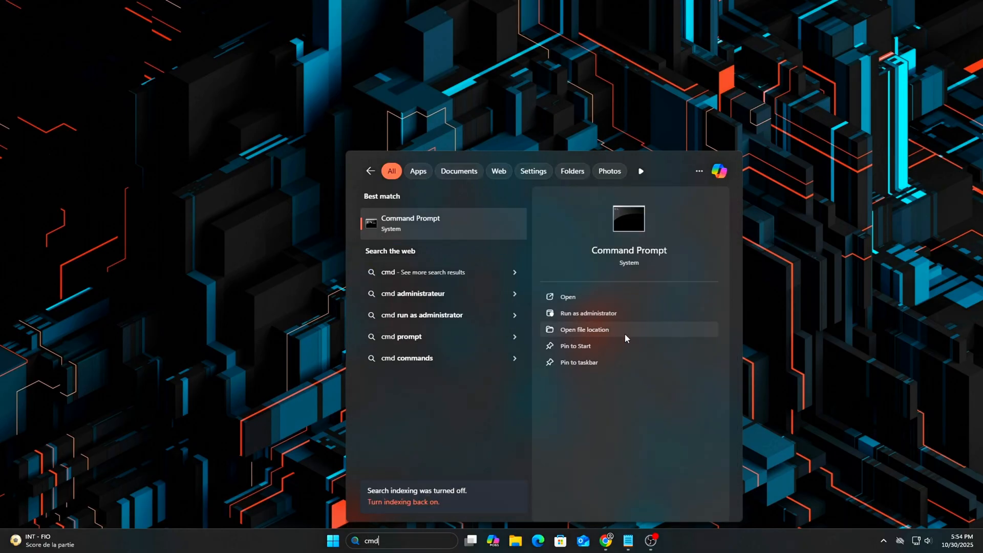
pyautogui.click(587, 313)
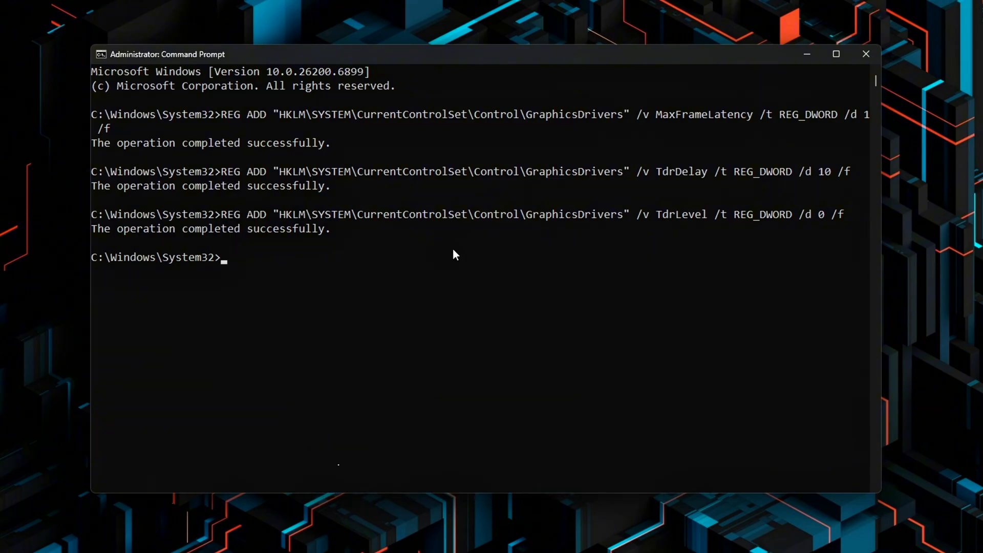
# Step: Begin the REG ADD commands for the GraphicsDrivers registry values
pyautogui.write('c')
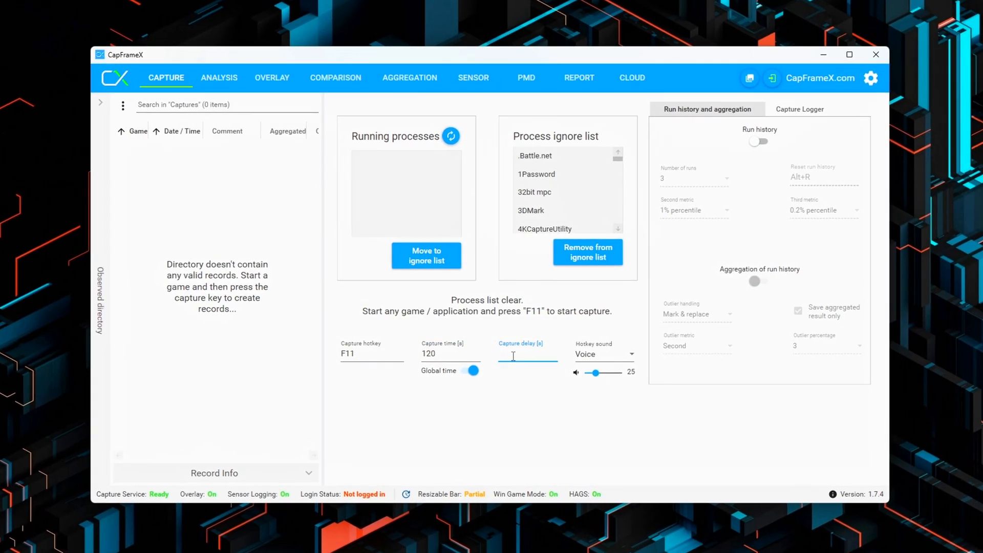
# Step: Set the Capture delay to 5 seconds
pyautogui.write('5')
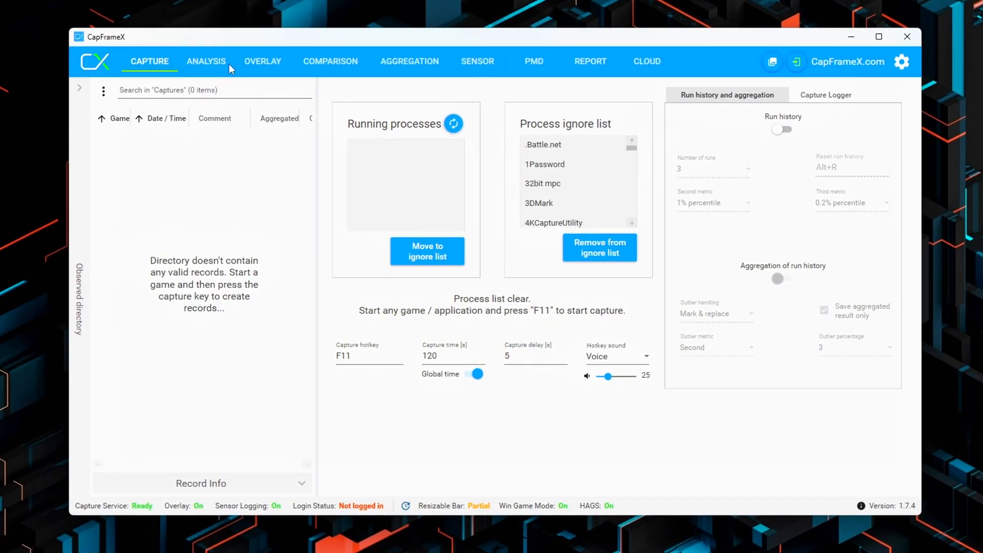
pyautogui.click(264, 60)
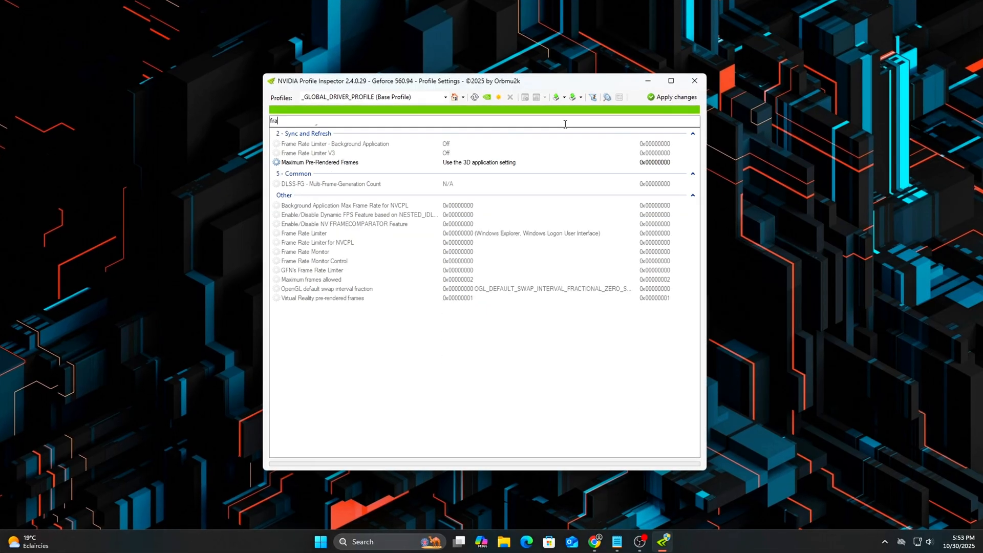
# Step: Filter the global profile settings and set Ultra Low Latency to On
pyautogui.write('me li')
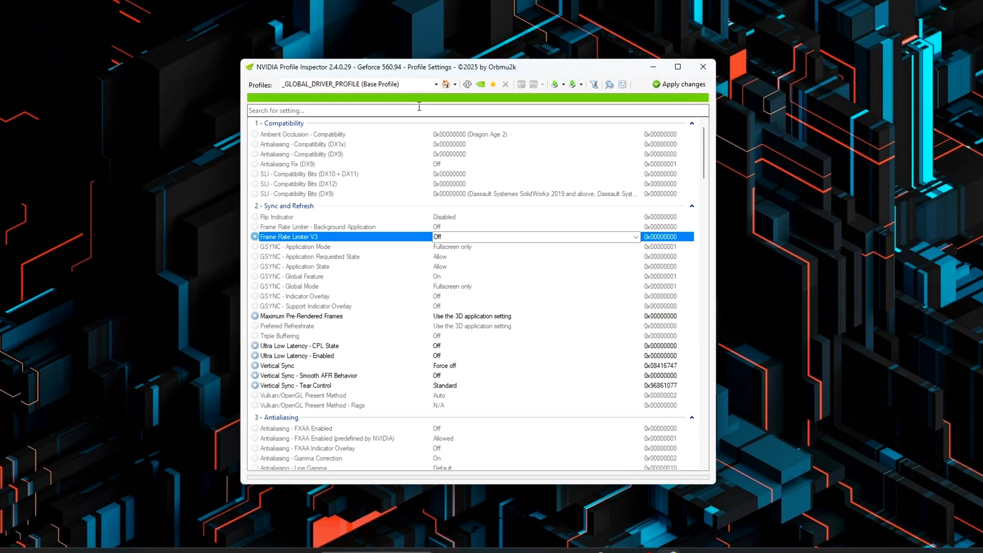
pyautogui.write('max')
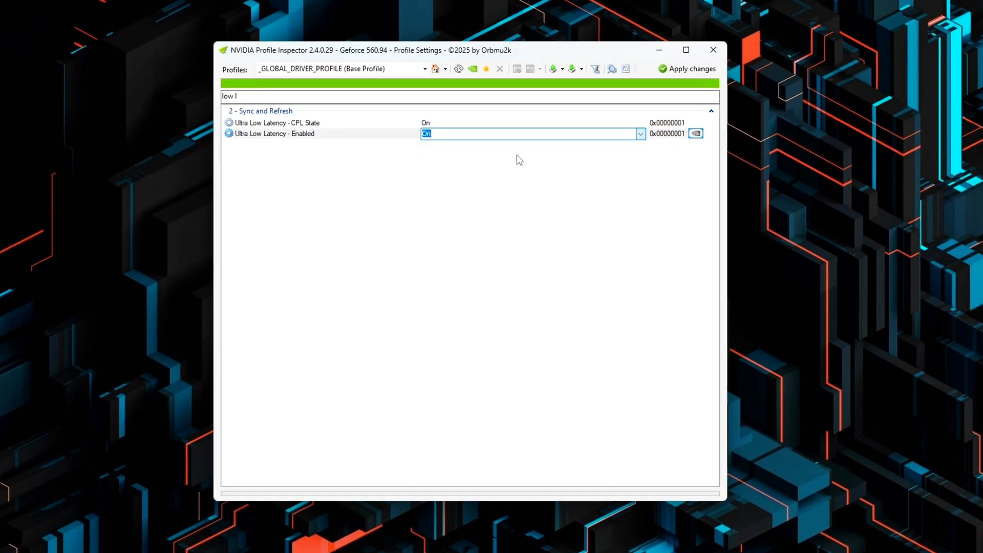
pyautogui.click(272, 122)
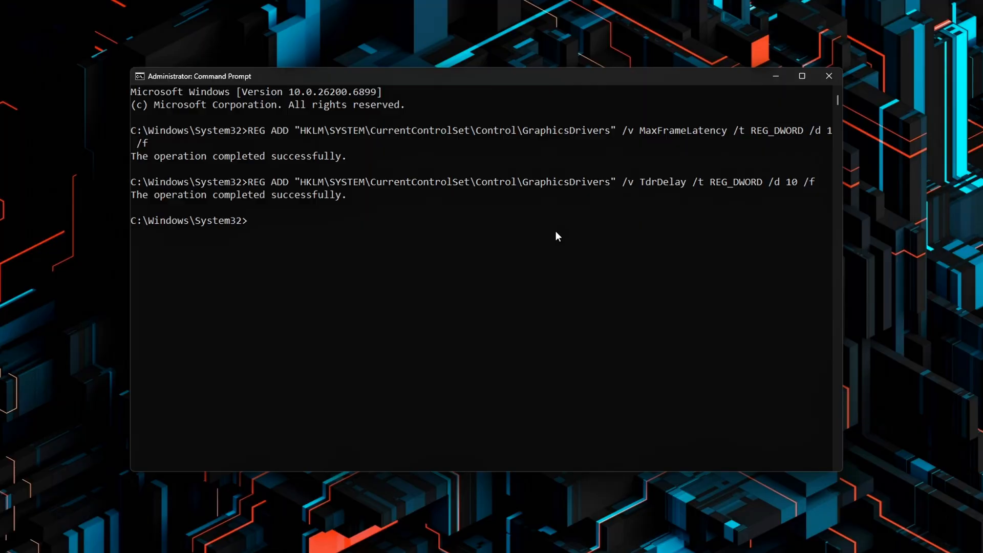
# Step: Run the REG ADD command setting TdrLevel to 0 under GraphicsDrivers
pyautogui.press('Return')
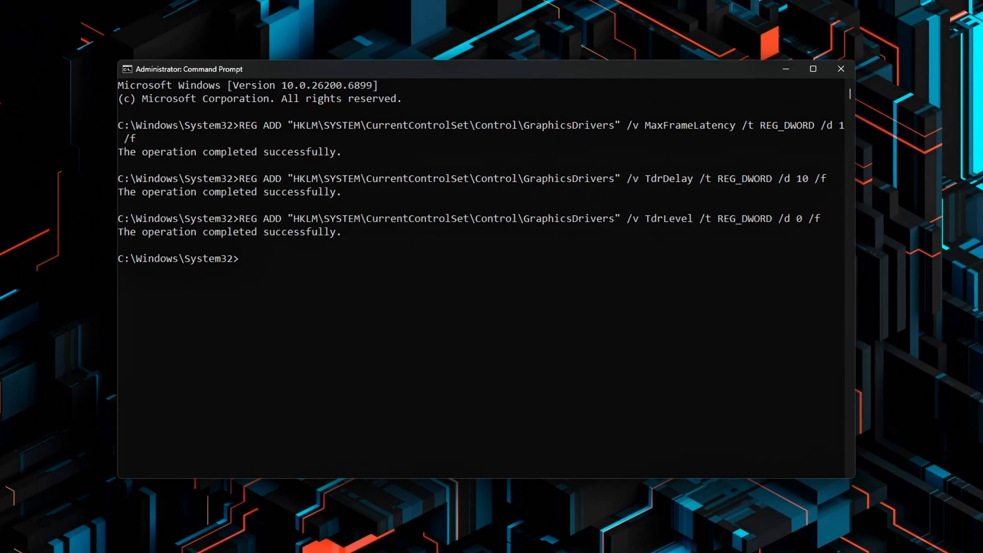